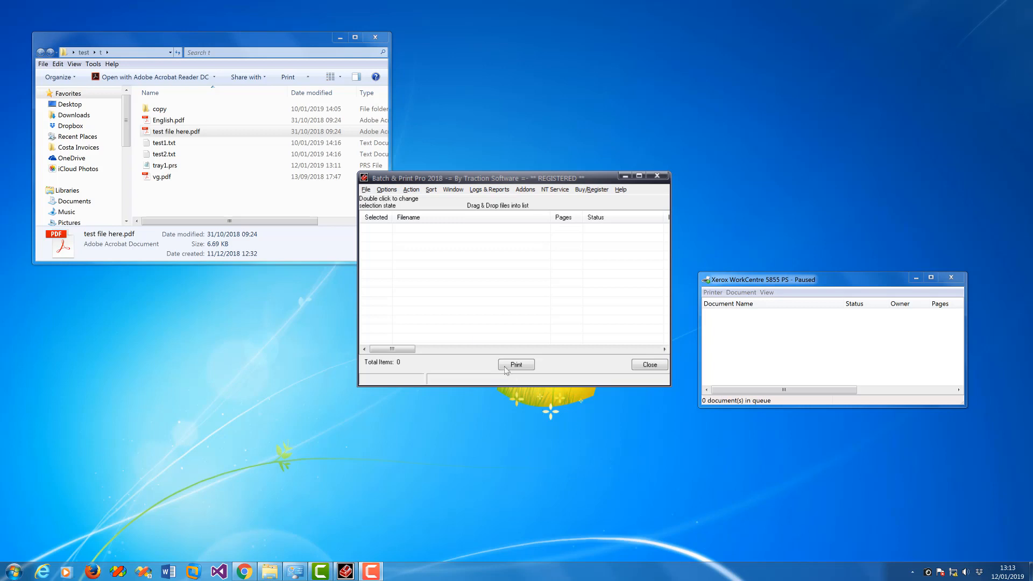
{"action": "mouse_move", "coordinate": [458, 315]}
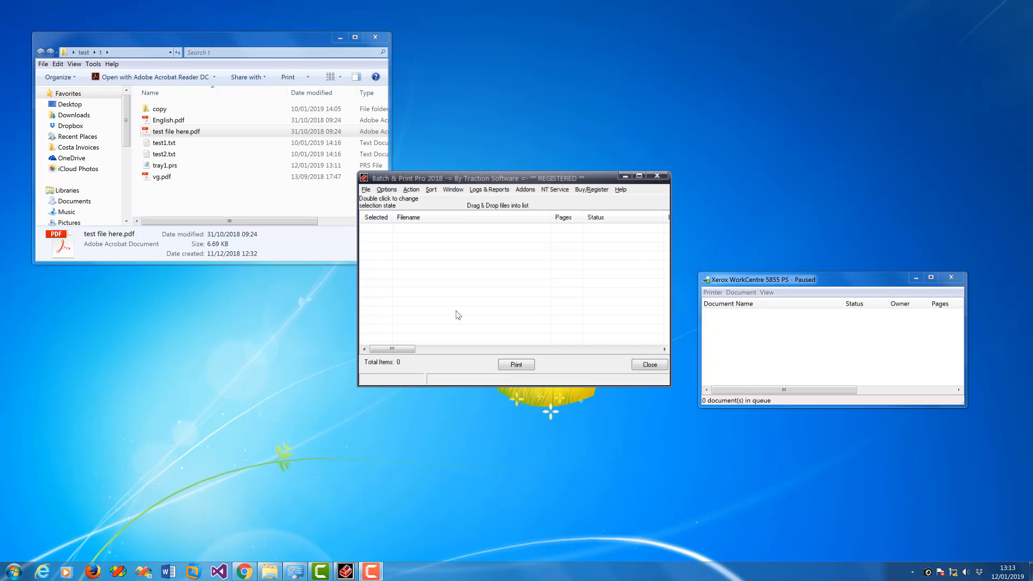
{"action": "mouse_move", "coordinate": [452, 310]}
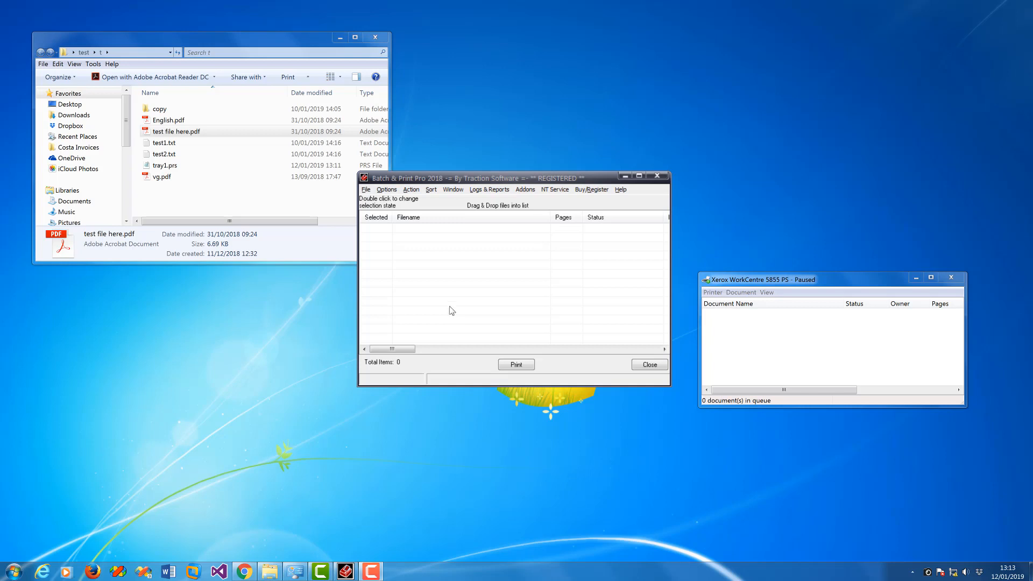
{"action": "mouse_move", "coordinate": [448, 303]}
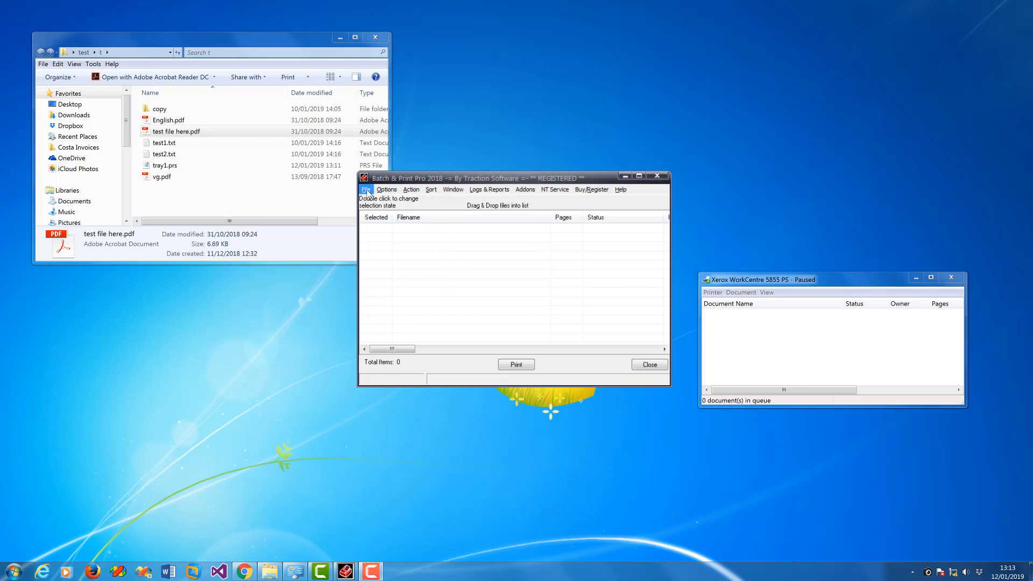
Set the printer to Xerox WorkCentre 5855 PS with Letter paper from Tray 1, checking driver properties
{"action": "left_click", "coordinate": [366, 189]}
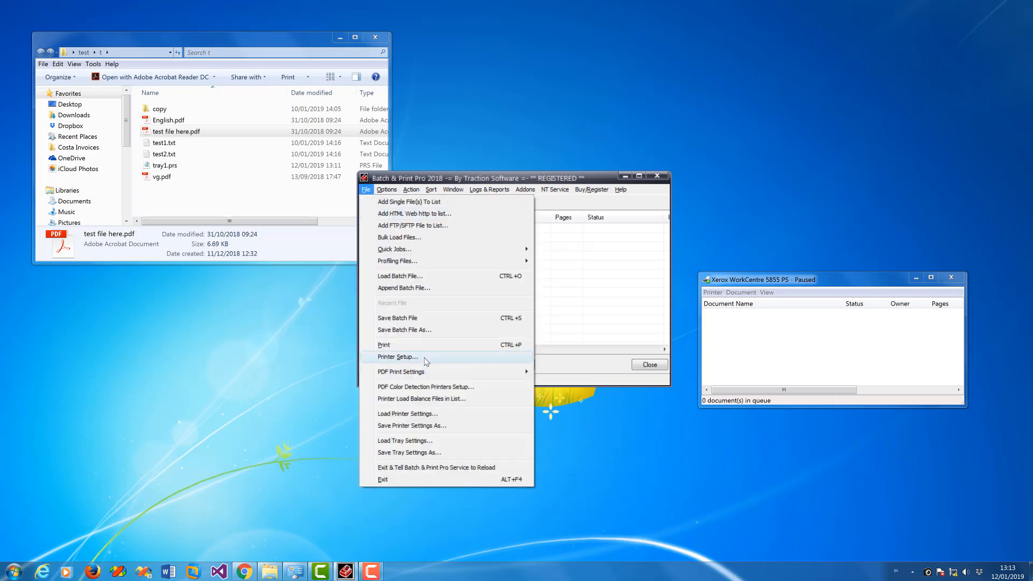
{"action": "left_click", "coordinate": [397, 356]}
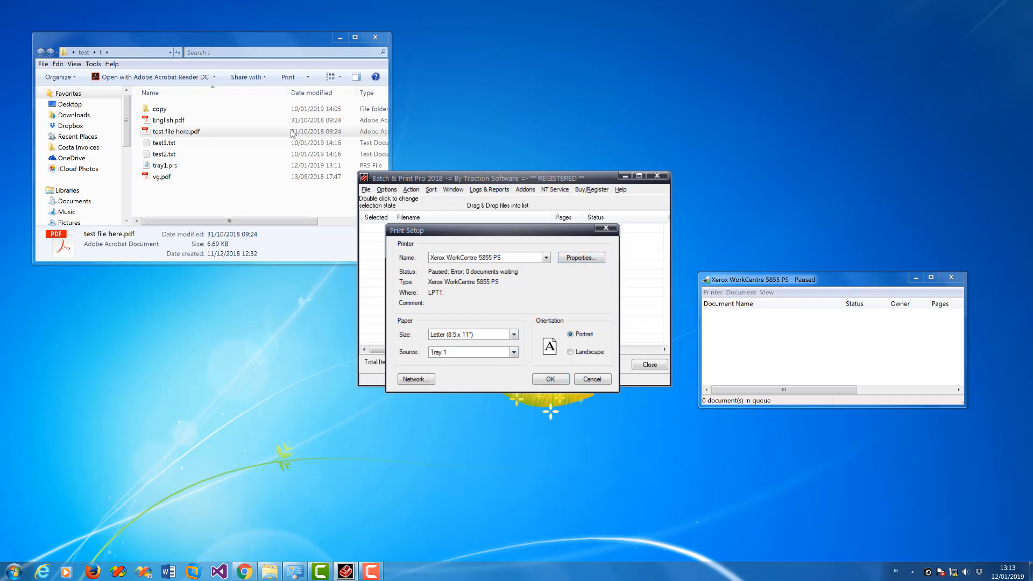
{"action": "left_click", "coordinate": [579, 257]}
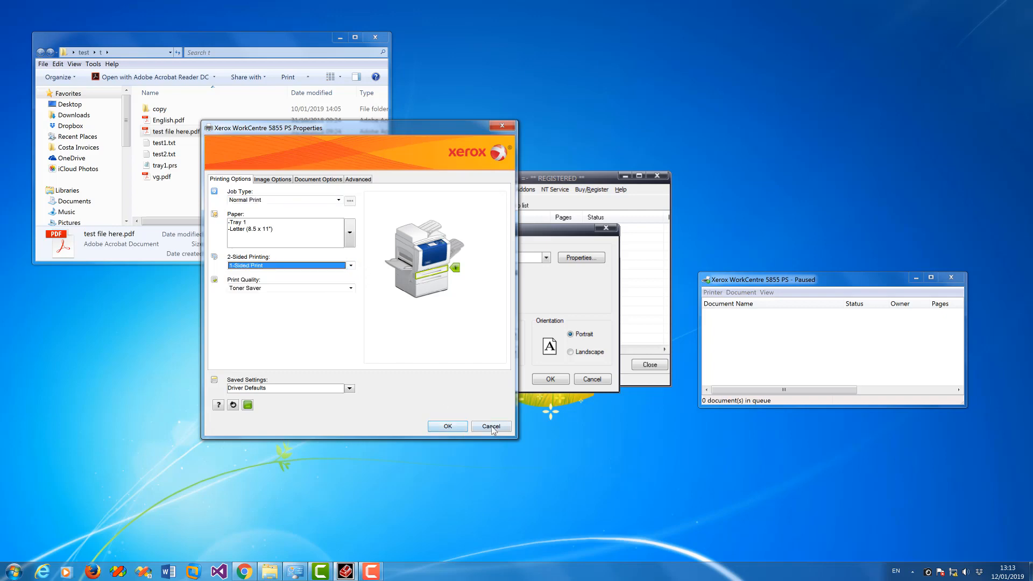
{"action": "left_click", "coordinate": [491, 426]}
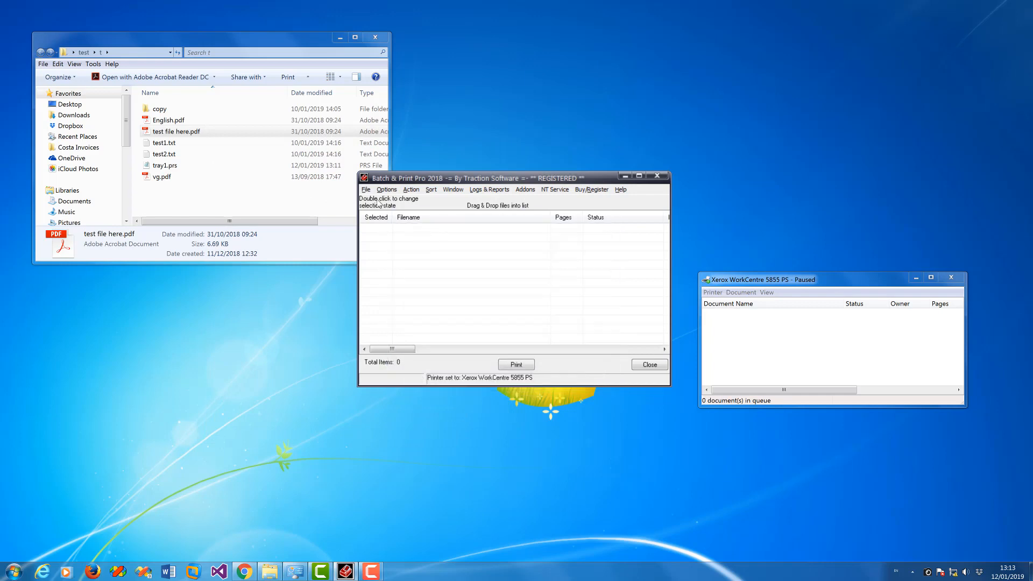
Save the current printer settings as tray1.prs
{"action": "left_click", "coordinate": [364, 189]}
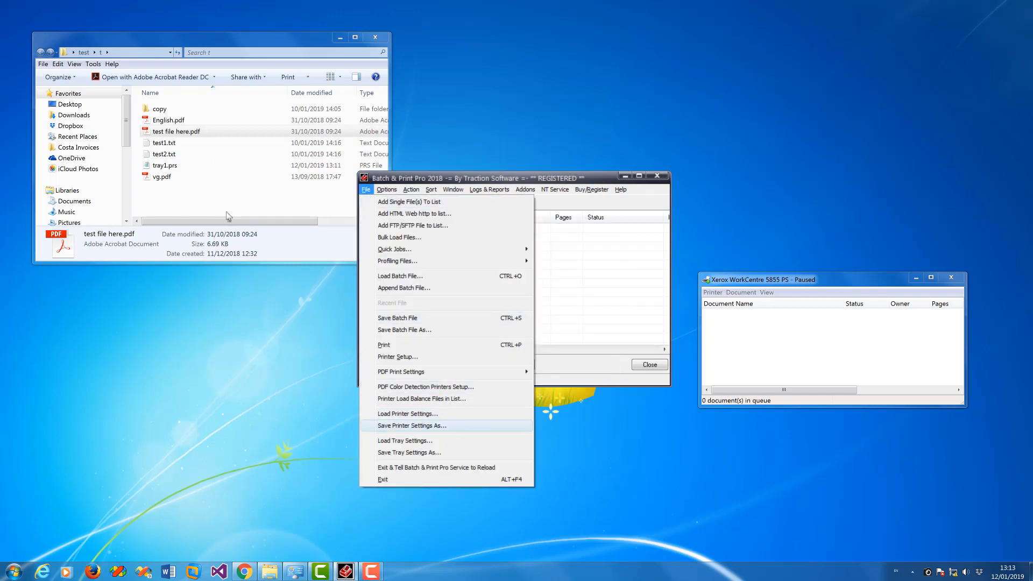
{"action": "left_click", "coordinate": [410, 426]}
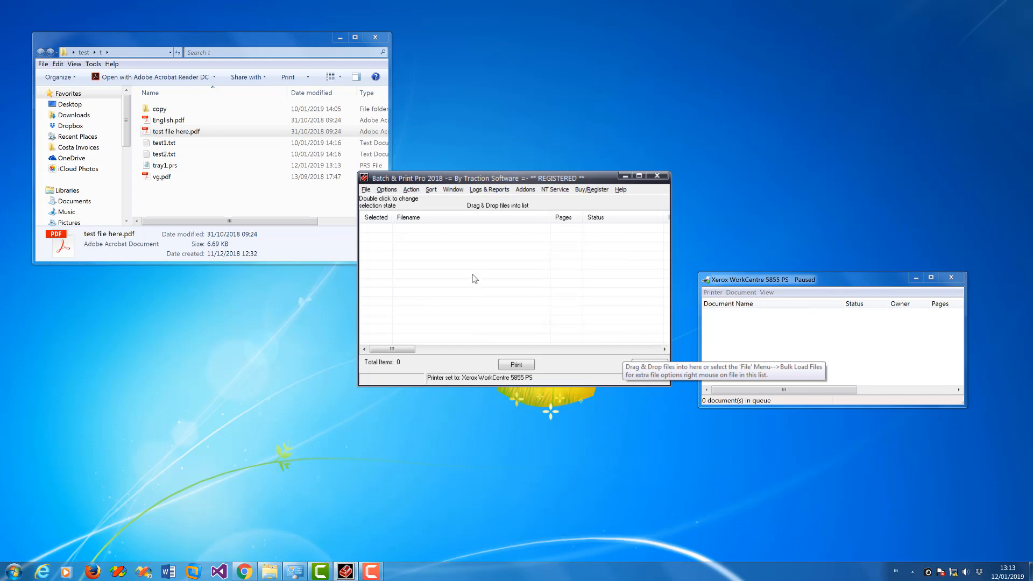
Switch the Xerox setup to Legal paper from Tray 2 and confirm the driver options
{"action": "left_click", "coordinate": [365, 189]}
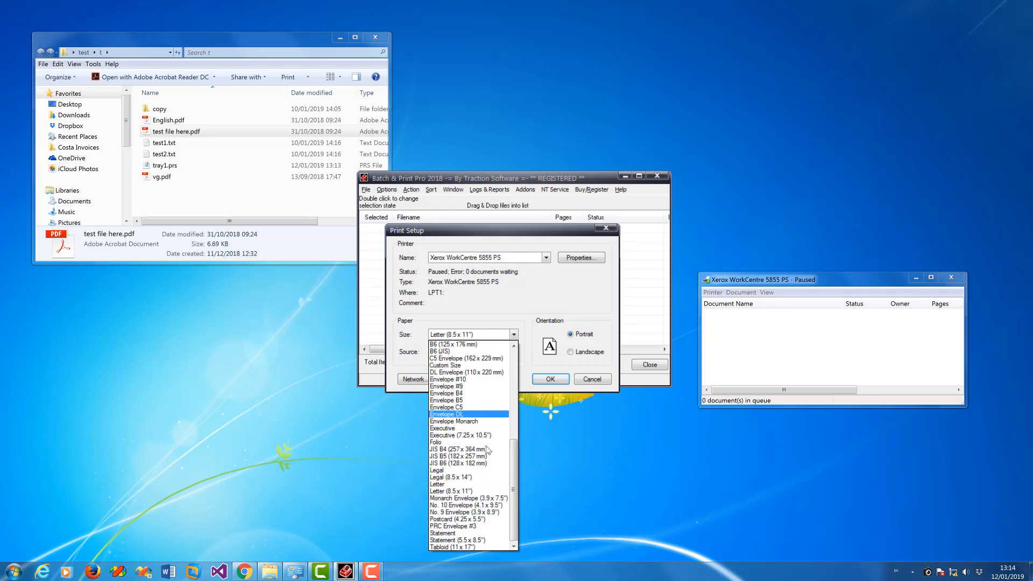
{"action": "left_click", "coordinate": [447, 470]}
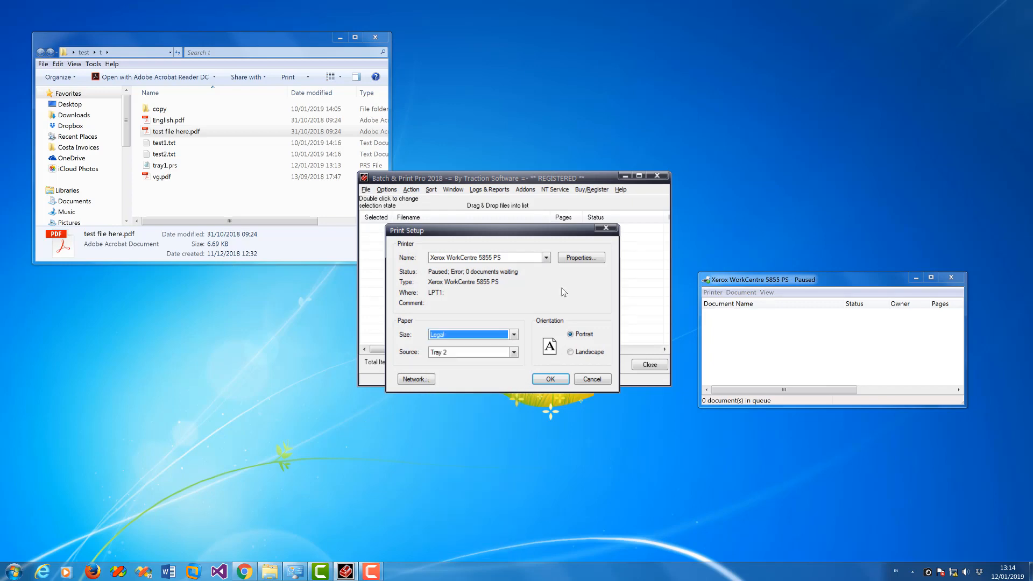
{"action": "left_click", "coordinate": [580, 257]}
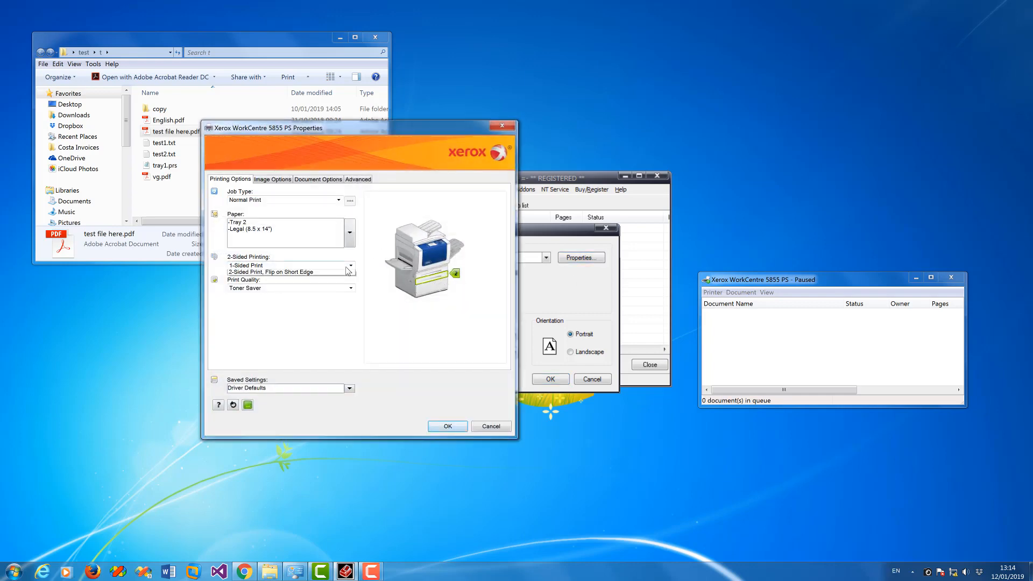
{"action": "left_click", "coordinate": [289, 265]}
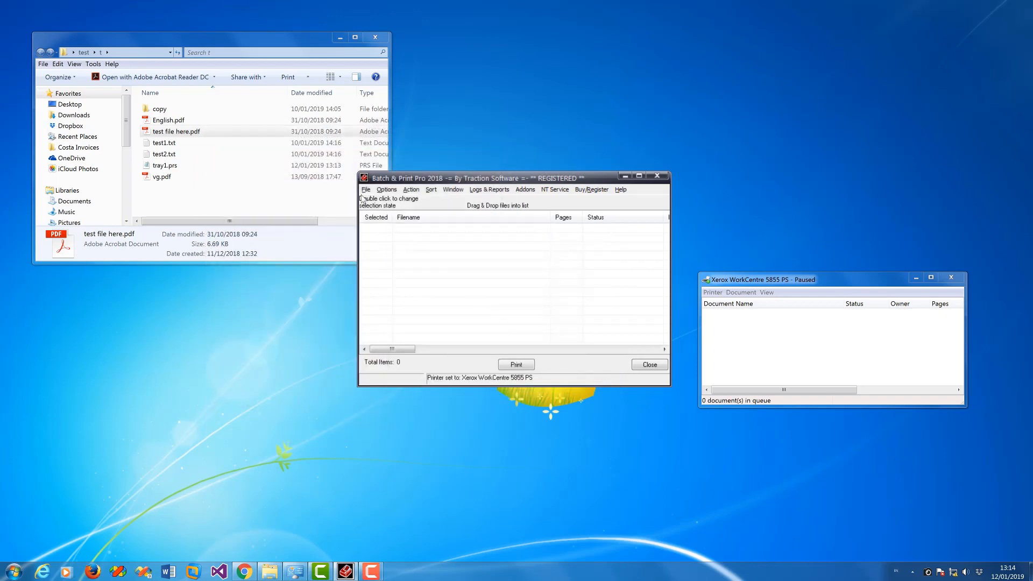
Save the Tray 2 printer settings as tray2.prs
{"action": "left_click", "coordinate": [364, 190]}
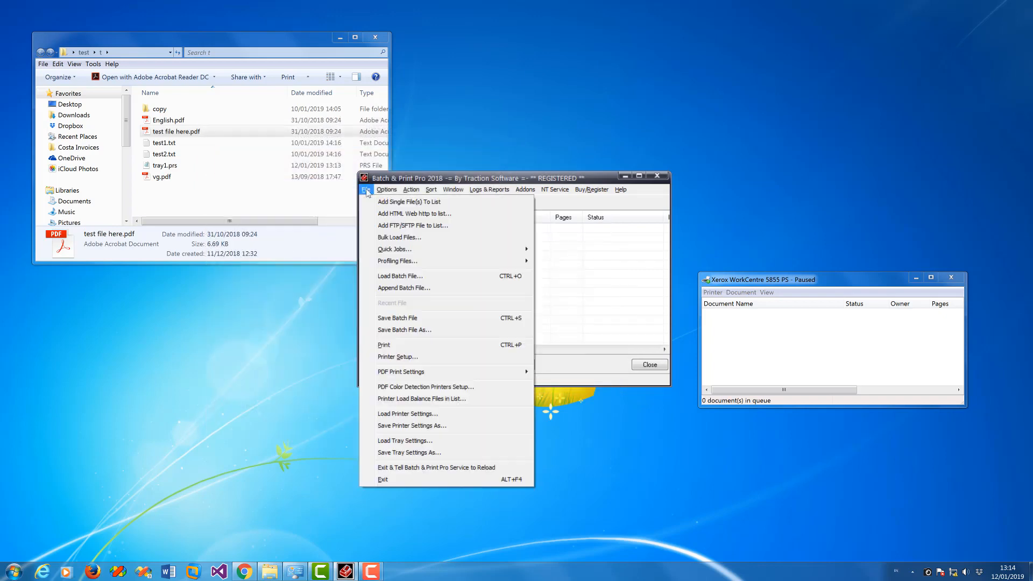
{"action": "mouse_move", "coordinate": [411, 426]}
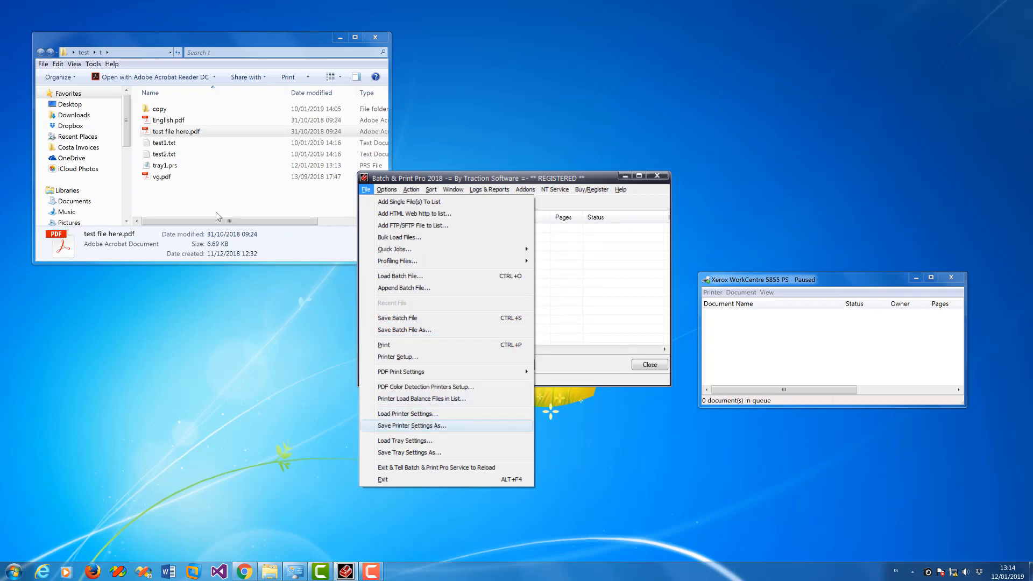
{"action": "left_click", "coordinate": [409, 426]}
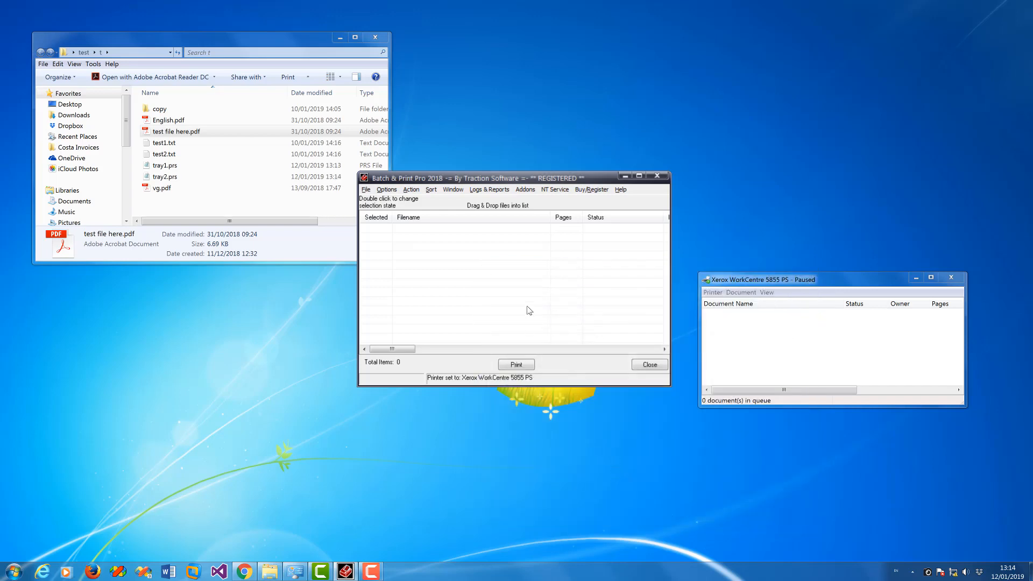
{"action": "mouse_move", "coordinate": [263, 140]}
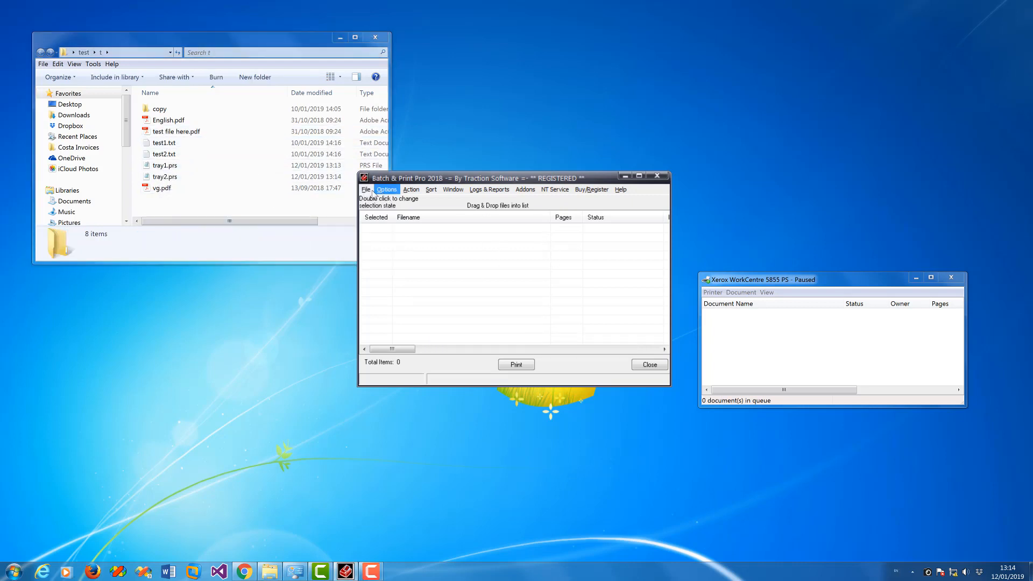
Browse the file commands before adding tray1.prs to the batch list
{"action": "left_click", "coordinate": [364, 189]}
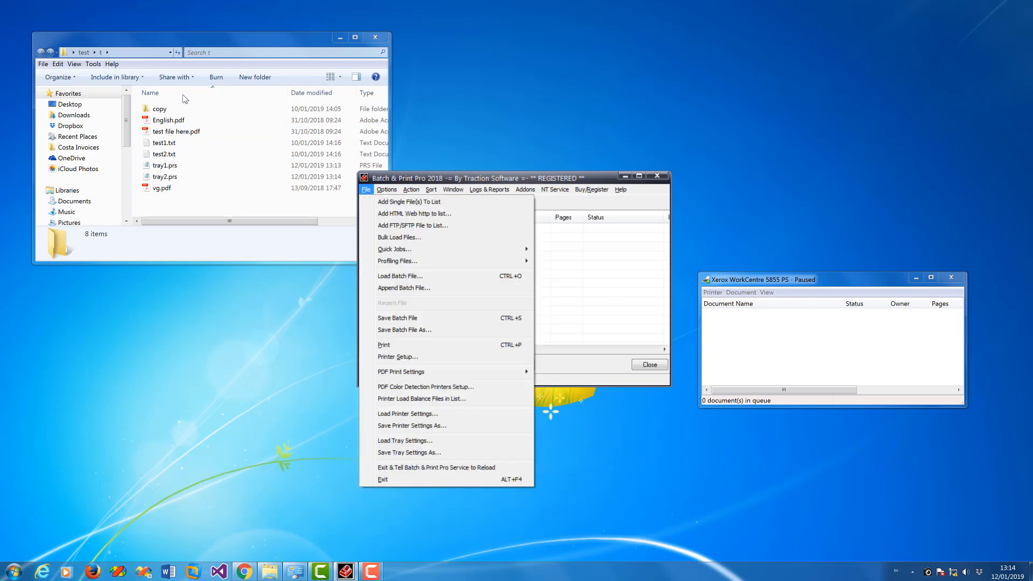
{"action": "mouse_move", "coordinate": [406, 413]}
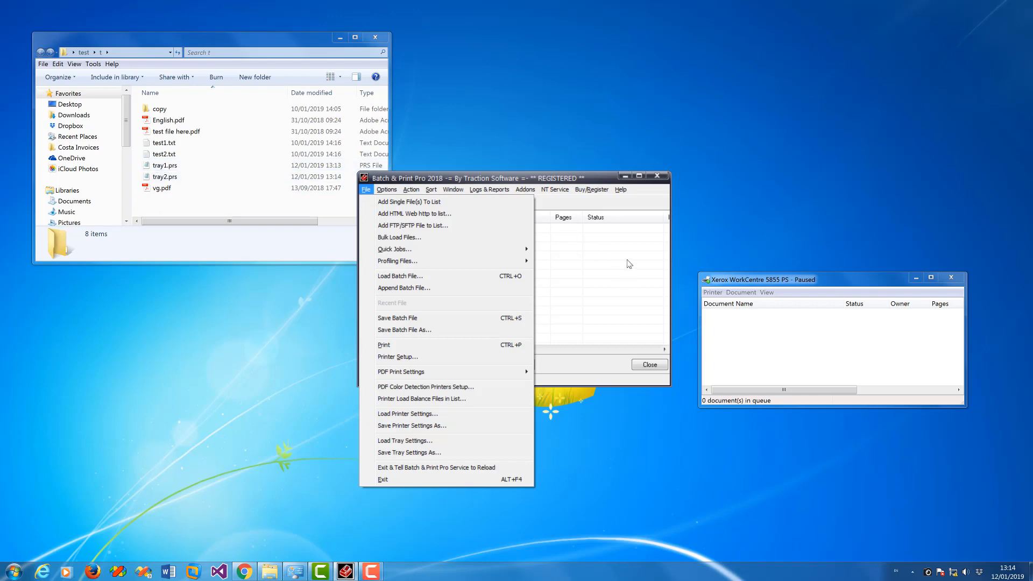
{"action": "mouse_move", "coordinate": [819, 337]}
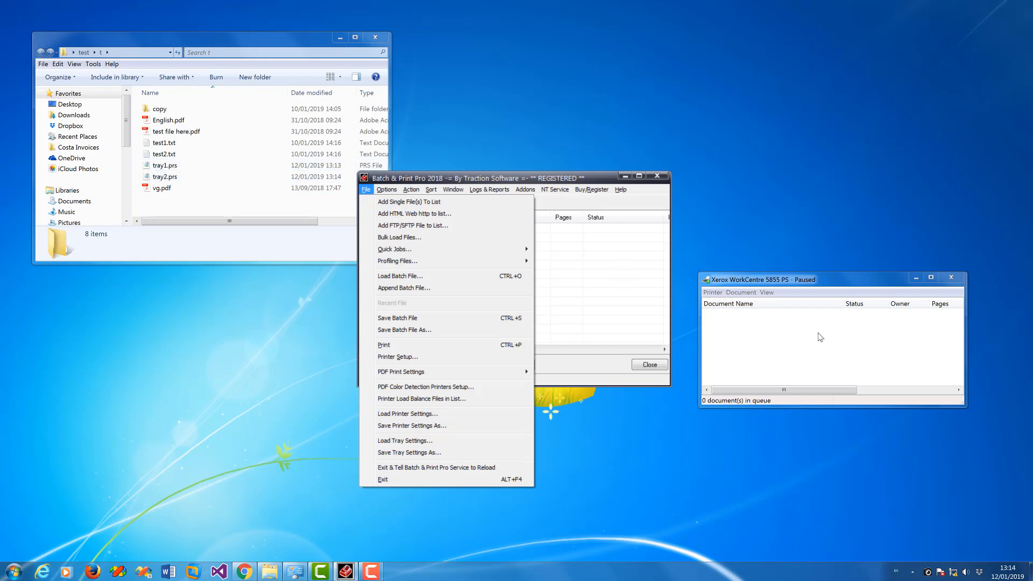
{"action": "mouse_move", "coordinate": [615, 248]}
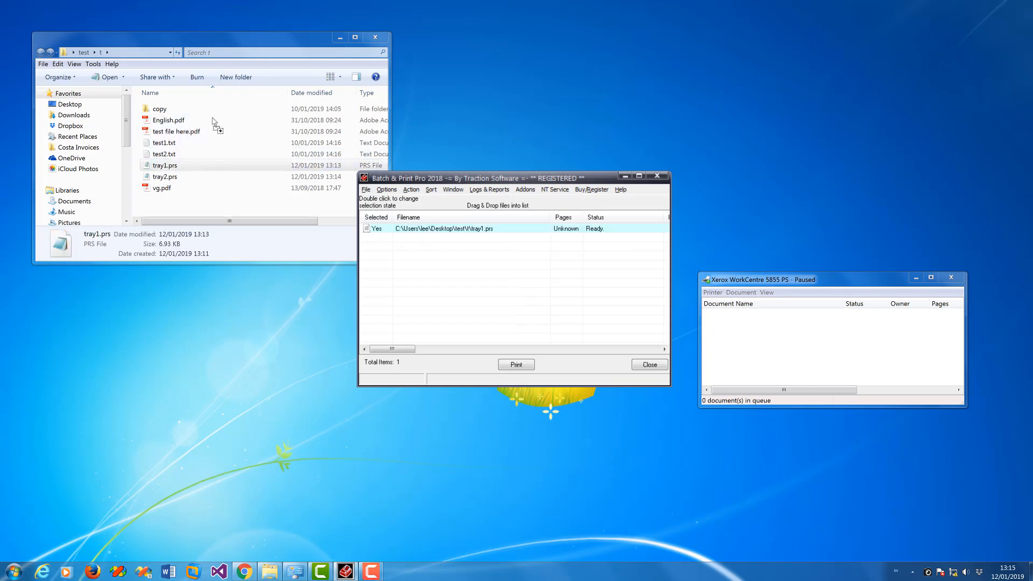
{"action": "mouse_move", "coordinate": [494, 266]}
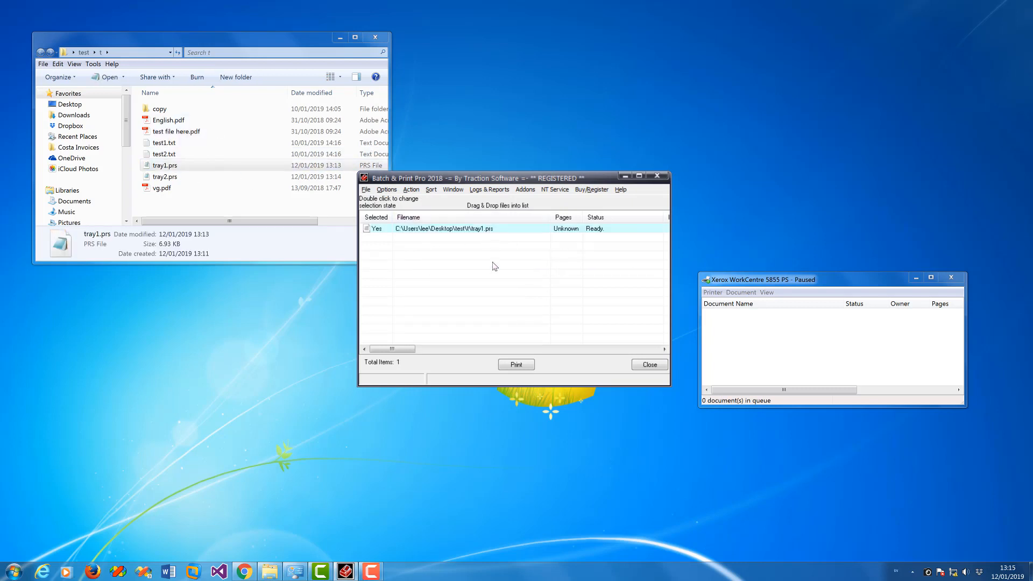
Print the whole batch list so the PRS files apply and the three PDFs queue on the Xerox
{"action": "left_click", "coordinate": [169, 119]}
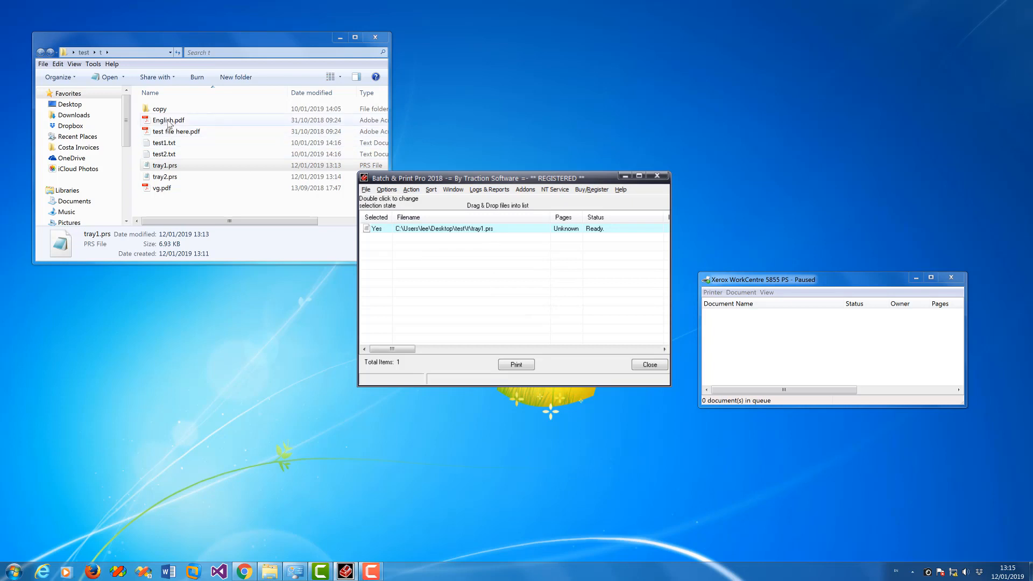
{"action": "left_click", "coordinate": [168, 119]}
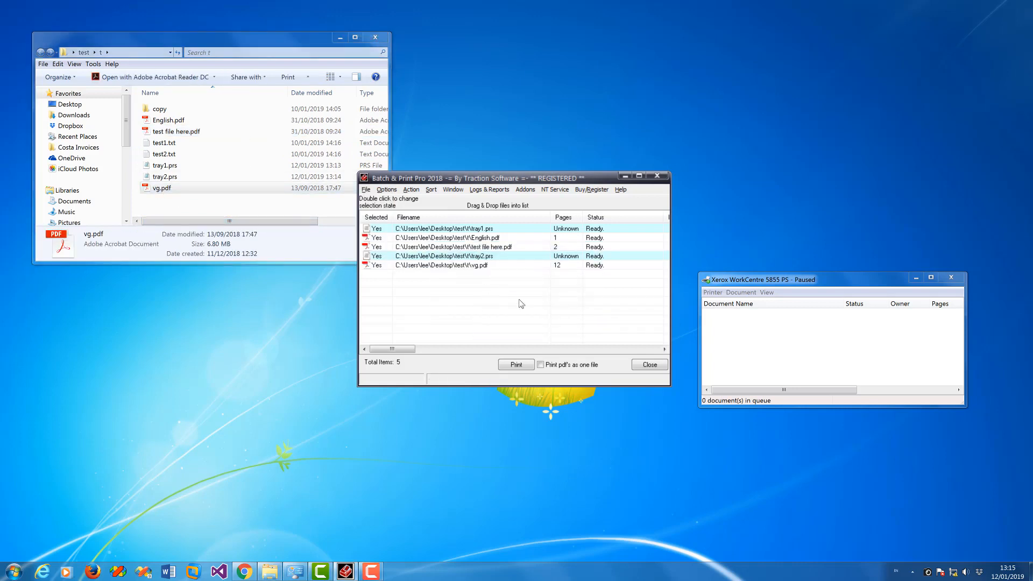
{"action": "mouse_move", "coordinate": [505, 237]}
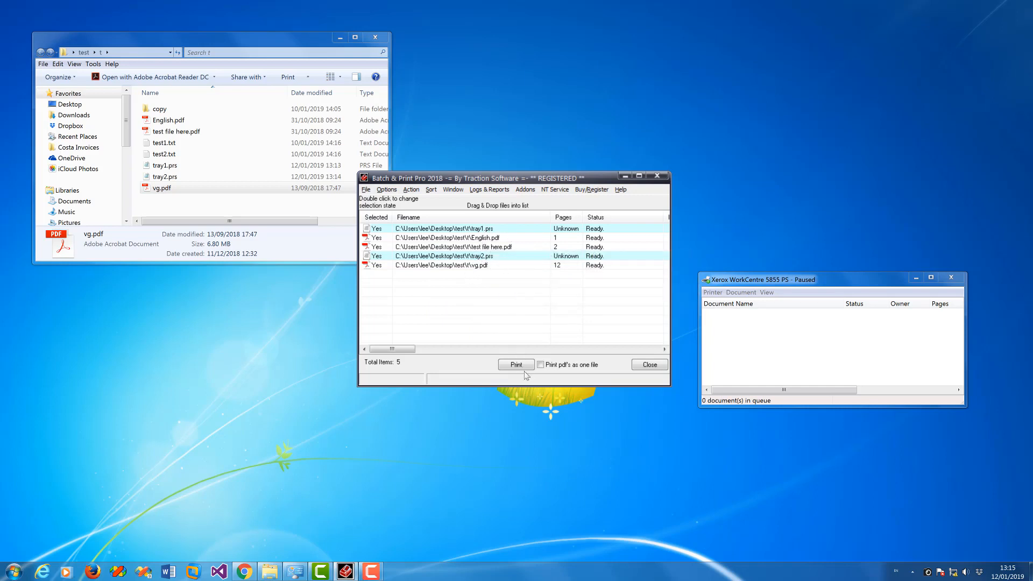
{"action": "left_click", "coordinate": [516, 365]}
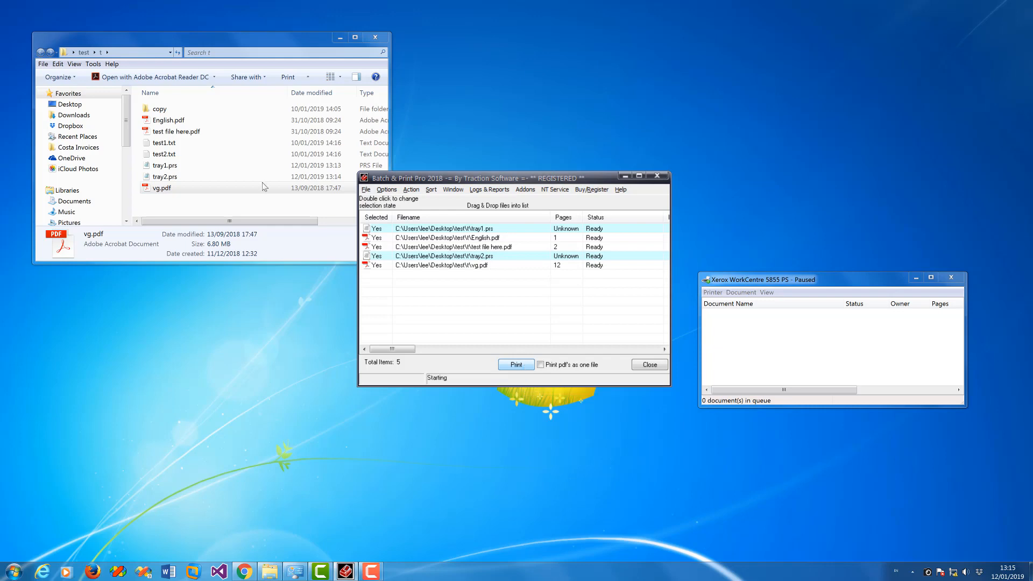
{"action": "left_click", "coordinate": [515, 364]}
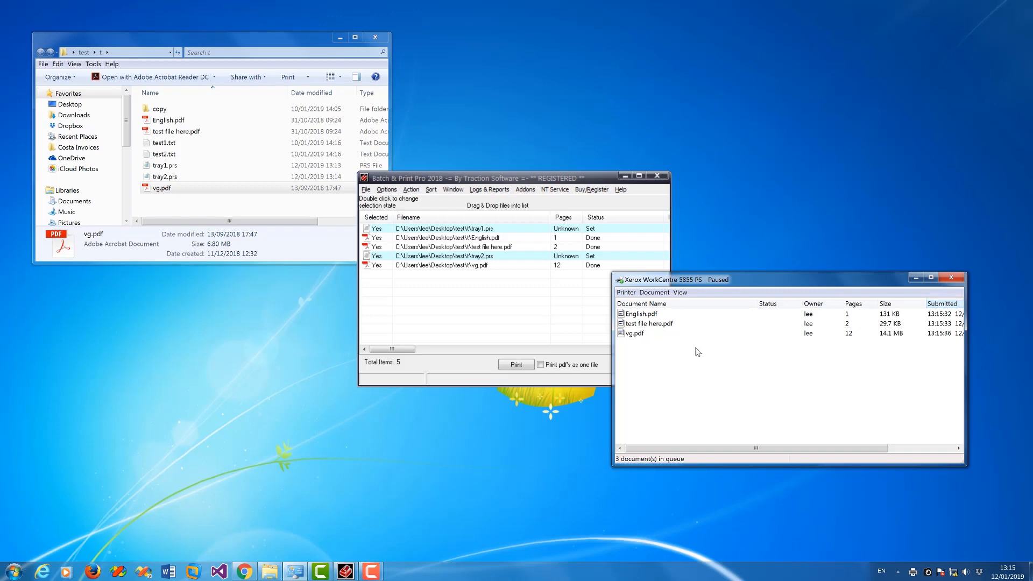
Check the tray and paper settings of the queued English.pdf, test file here.pdf and vg.pdf jobs
{"action": "left_click", "coordinate": [639, 313]}
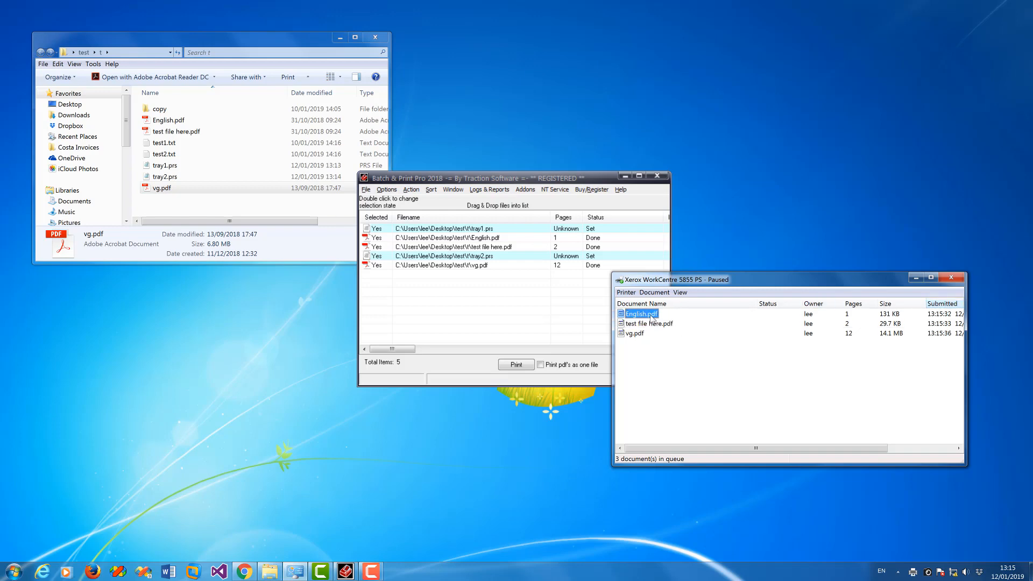
{"action": "right_click", "coordinate": [640, 313]}
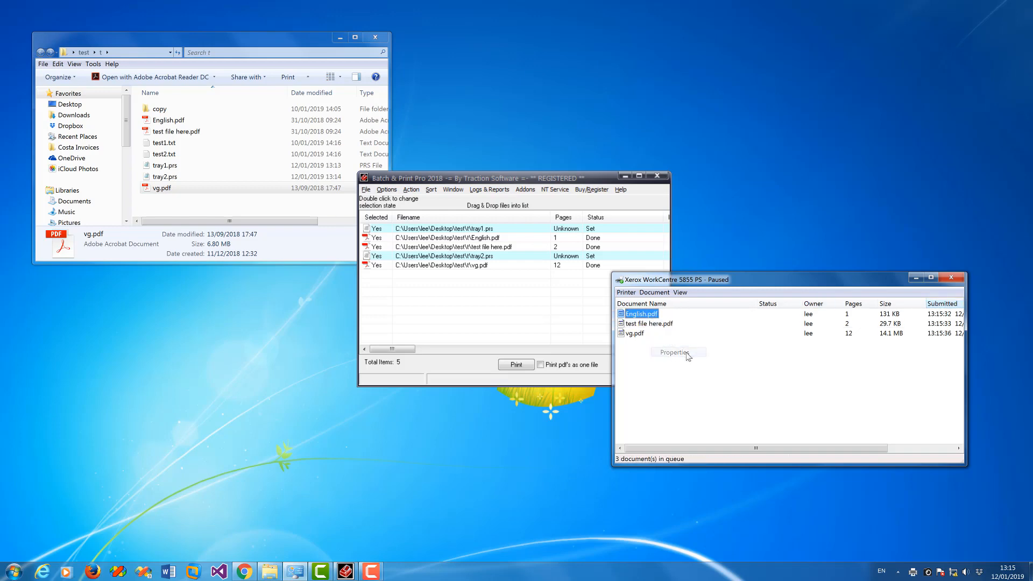
{"action": "left_click", "coordinate": [672, 352]}
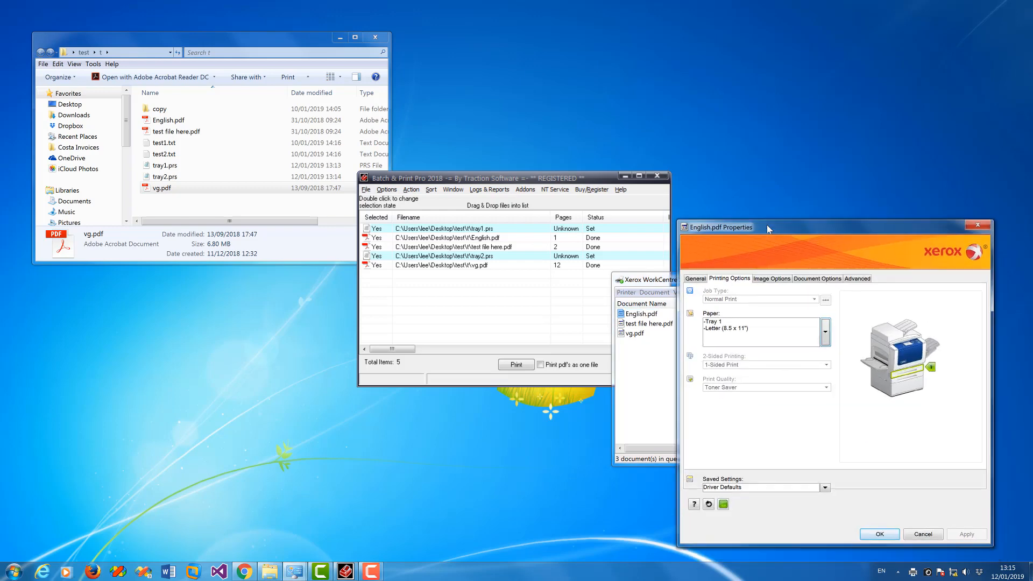
{"action": "mouse_move", "coordinate": [824, 433]}
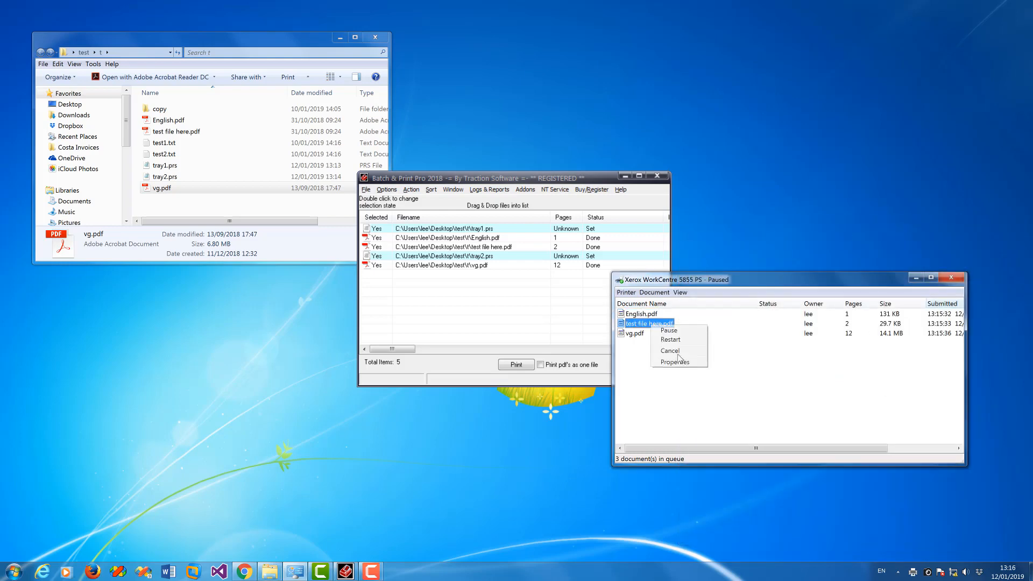
{"action": "left_click", "coordinate": [674, 363]}
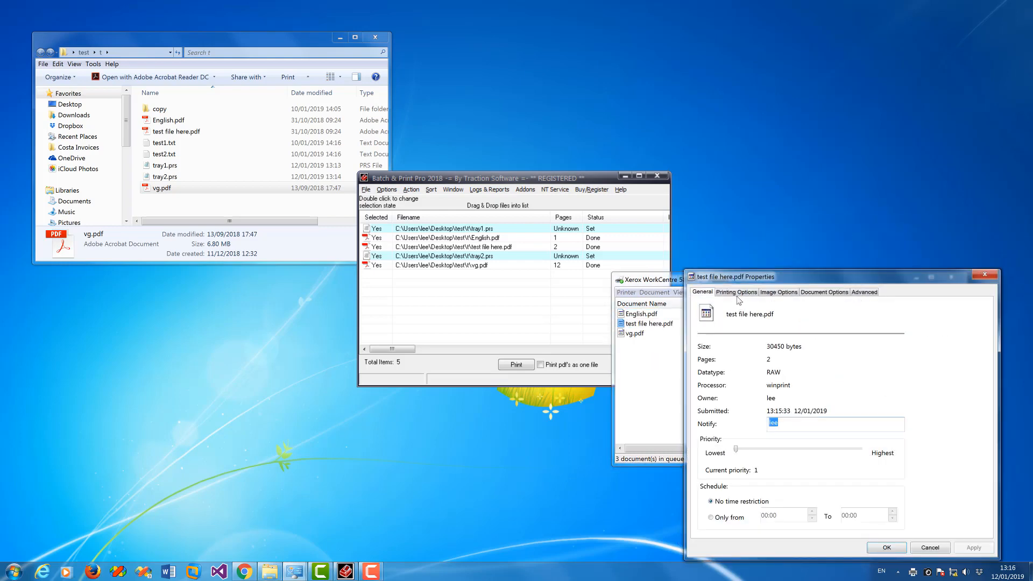
{"action": "left_click", "coordinate": [736, 291]}
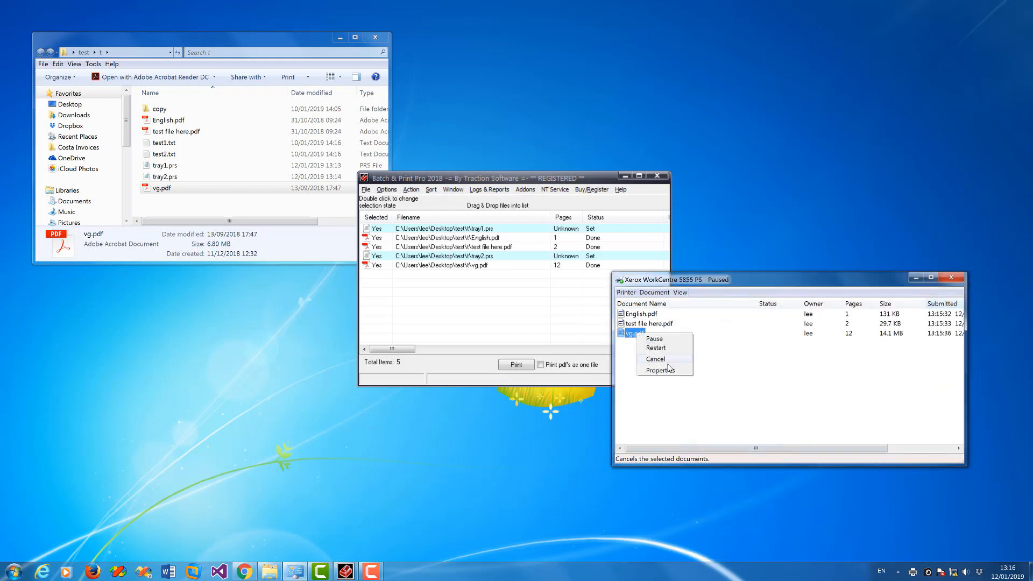
{"action": "left_click", "coordinate": [659, 369]}
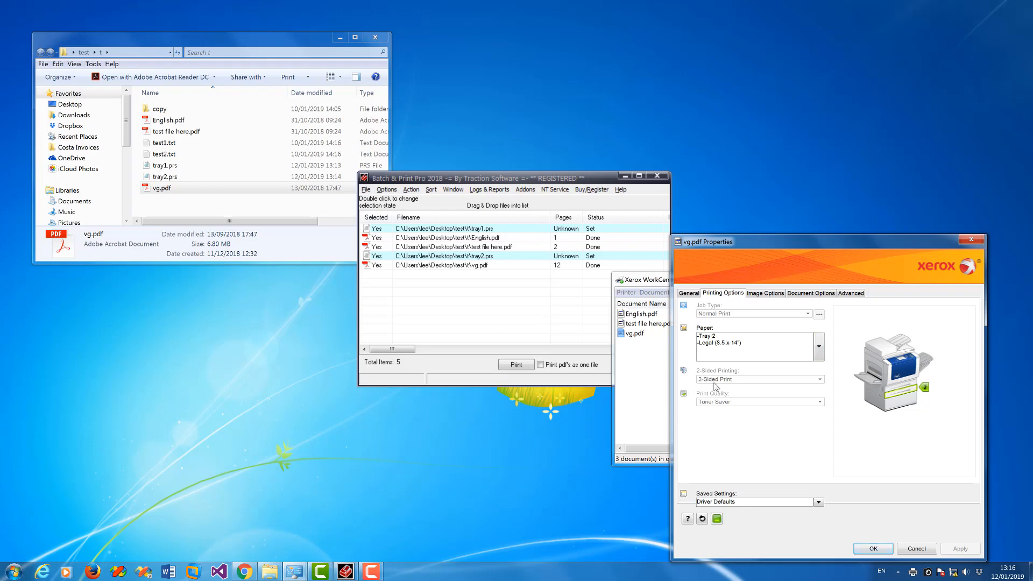
Cancel all three queued documents so the Xerox queue is empty
{"action": "left_click", "coordinate": [872, 547]}
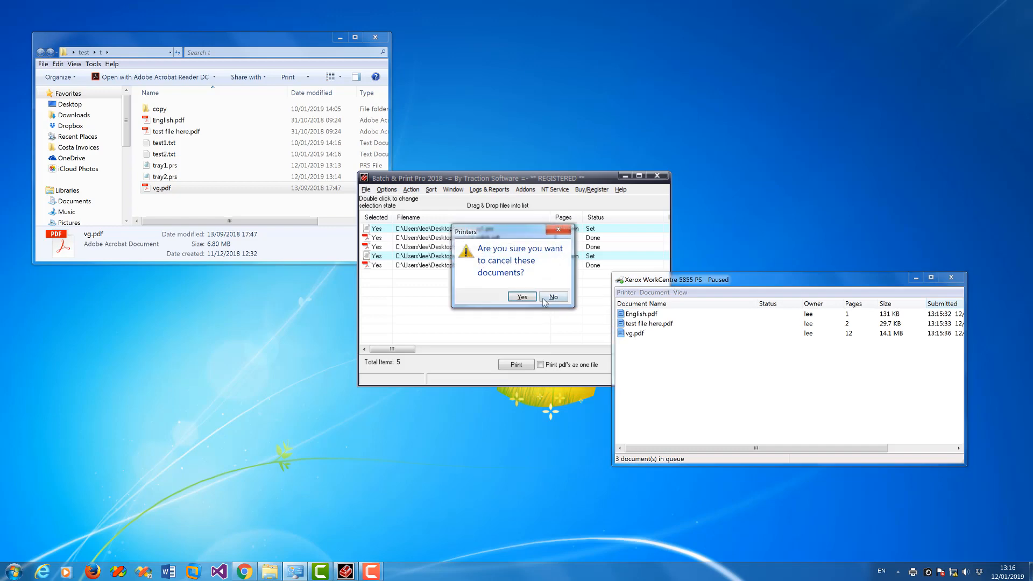
{"action": "left_click", "coordinate": [520, 297]}
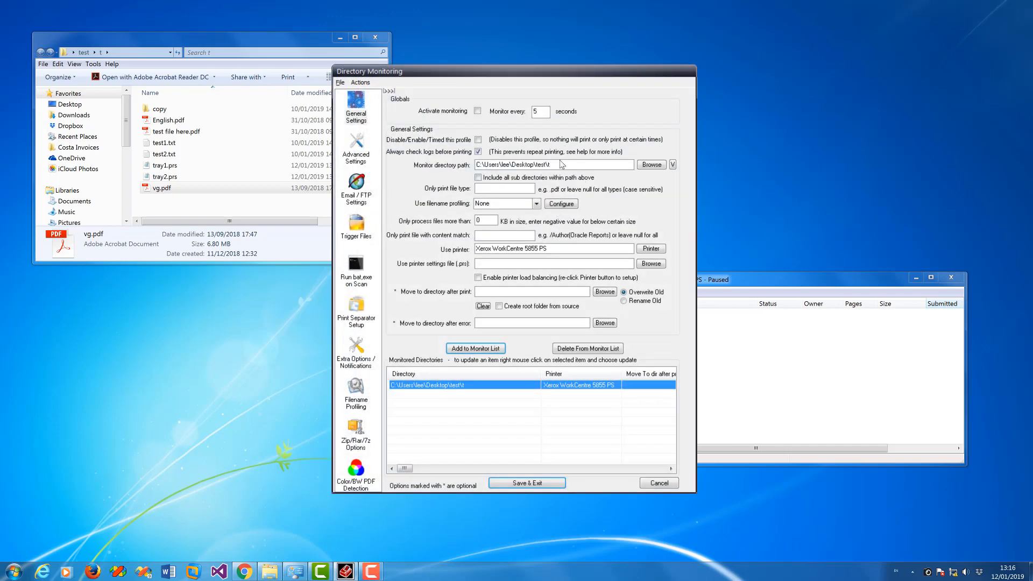
{"action": "mouse_move", "coordinate": [483, 186]}
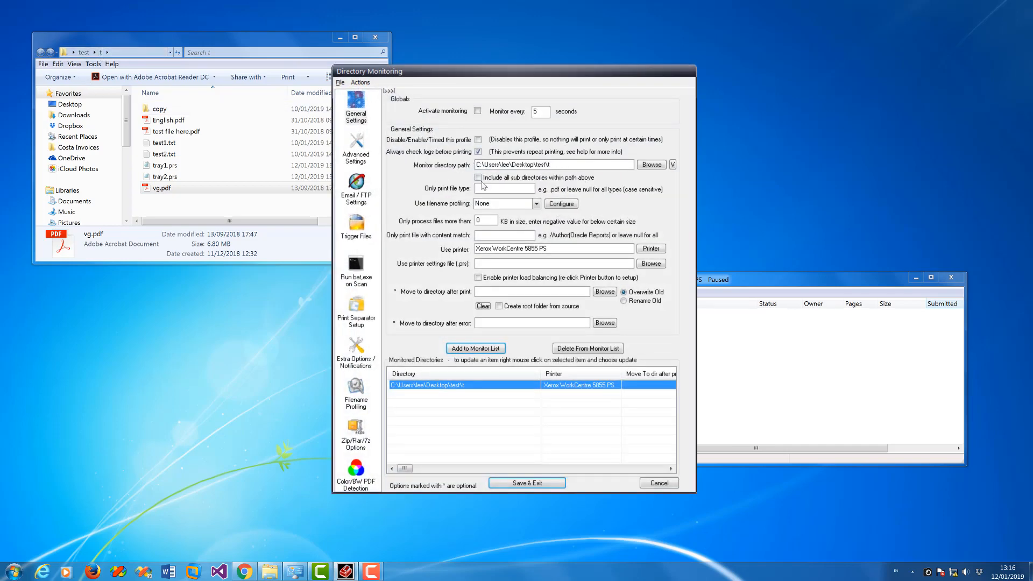
Set a pdf filter on the test folder watch using the tray1.prs settings file
{"action": "type", "text": "pdf"}
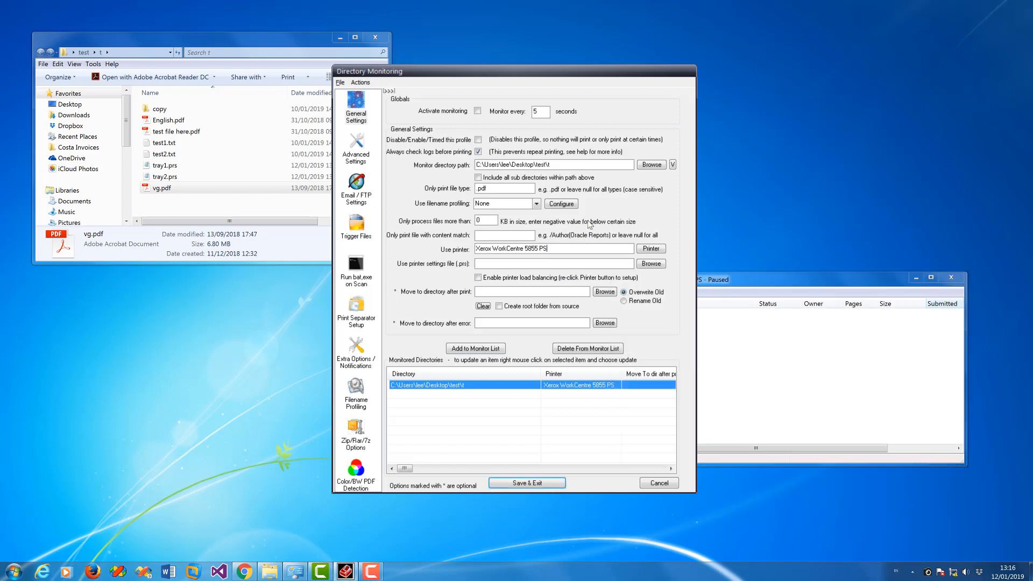
{"action": "mouse_move", "coordinate": [407, 267]}
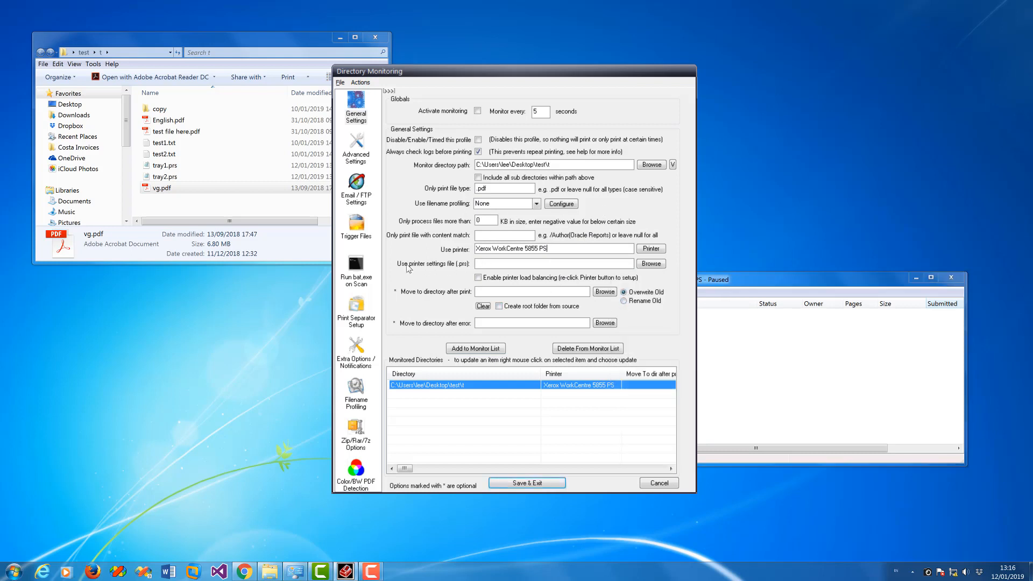
{"action": "mouse_move", "coordinate": [650, 263]}
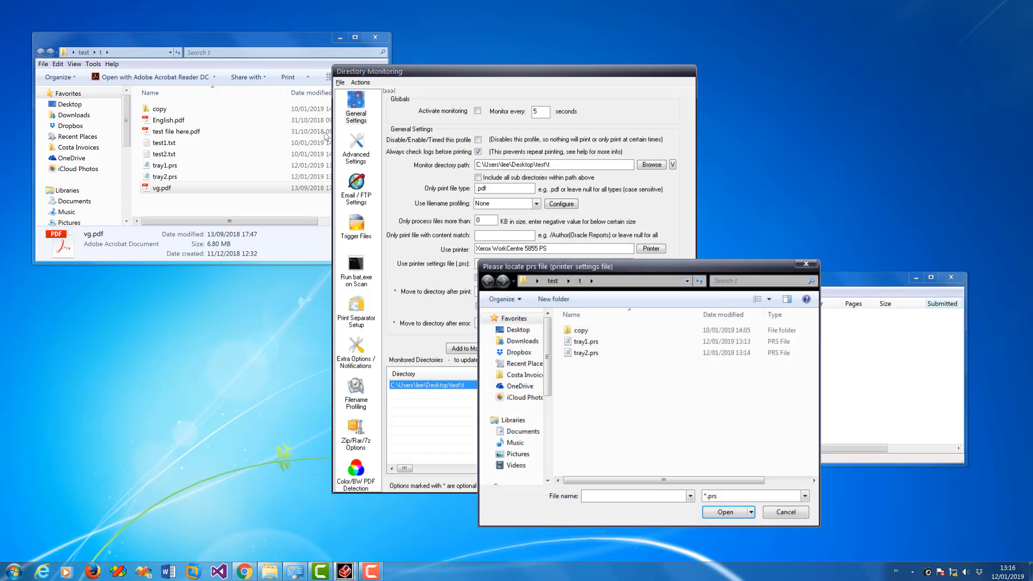
{"action": "left_click", "coordinate": [724, 512]}
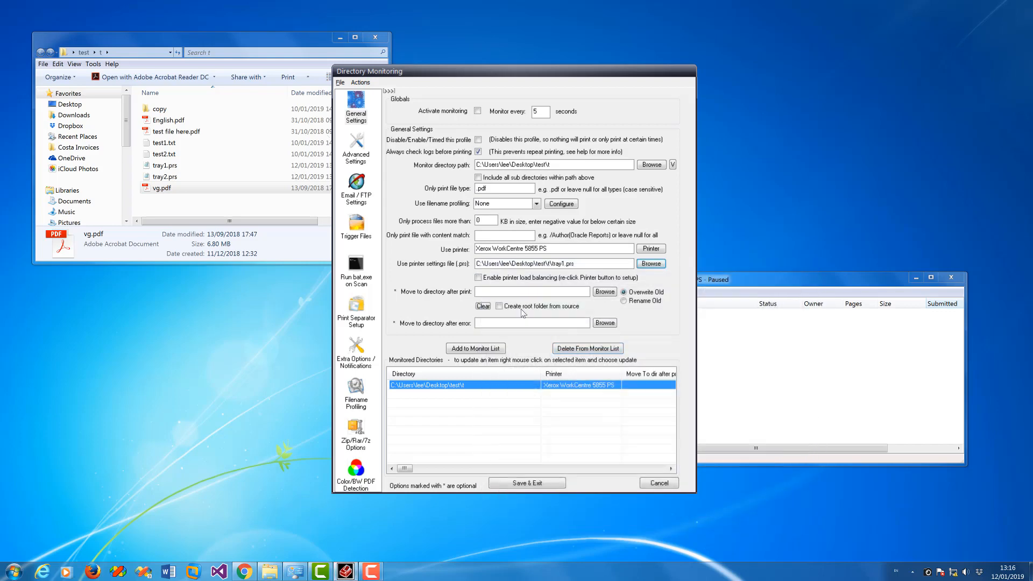
{"action": "mouse_move", "coordinate": [609, 264]}
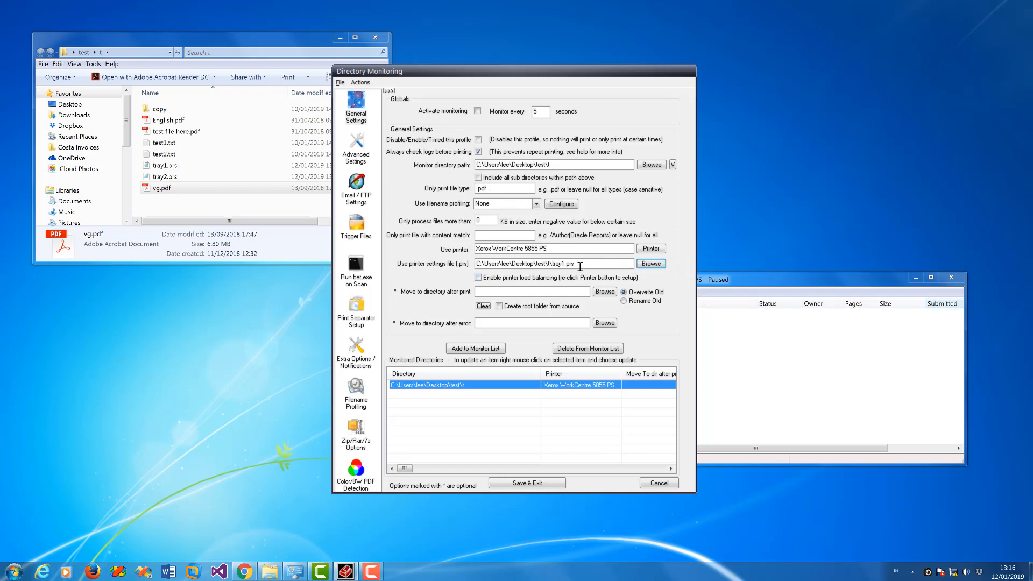
{"action": "mouse_move", "coordinate": [553, 263]}
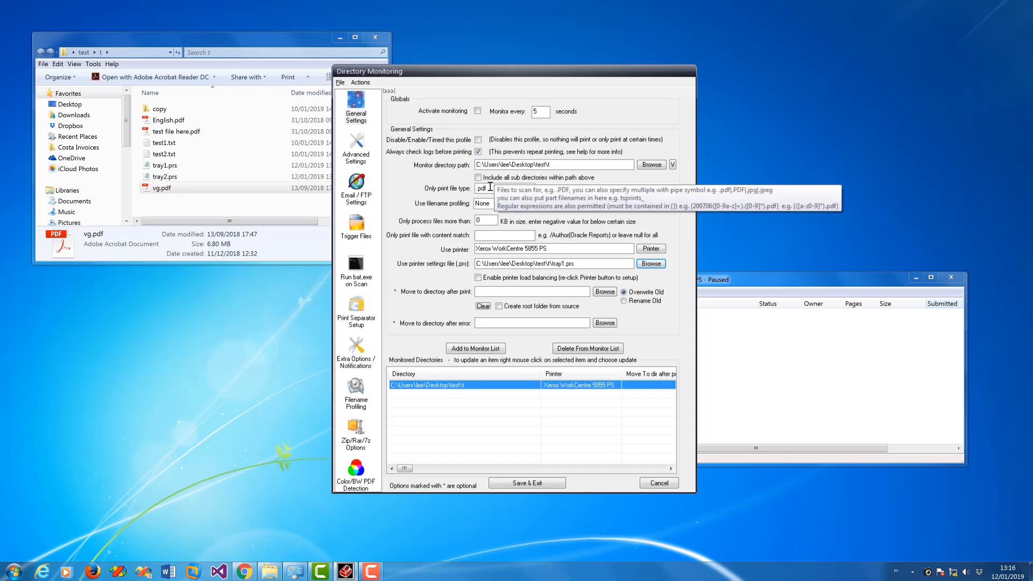
{"action": "type", "text": "vg"}
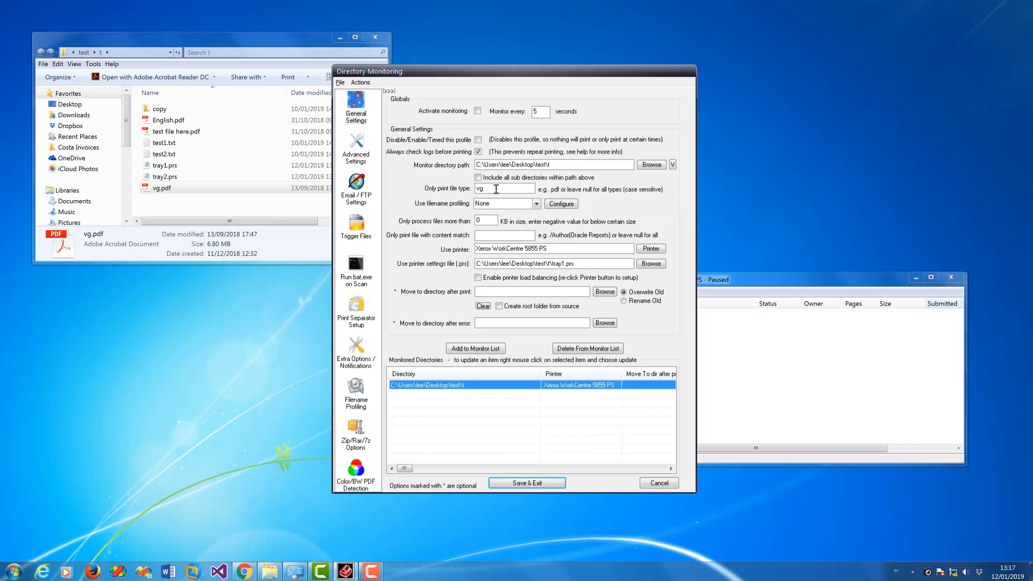
Add a second watch filtering 'Enhere' files to tray2.prs and activate directory monitoring
{"action": "double_click", "coordinate": [479, 189]}
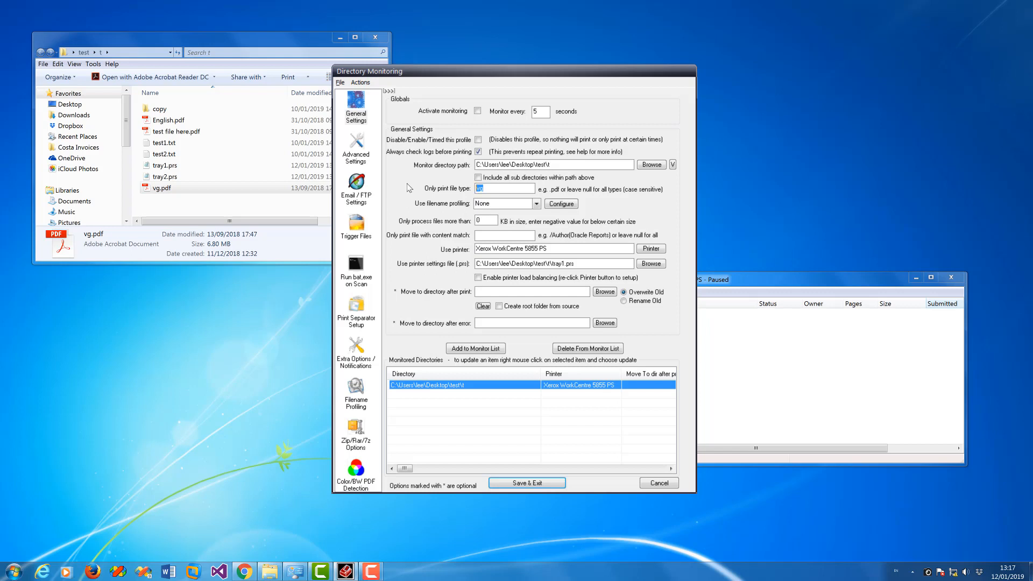
{"action": "type", "text": "Eri"}
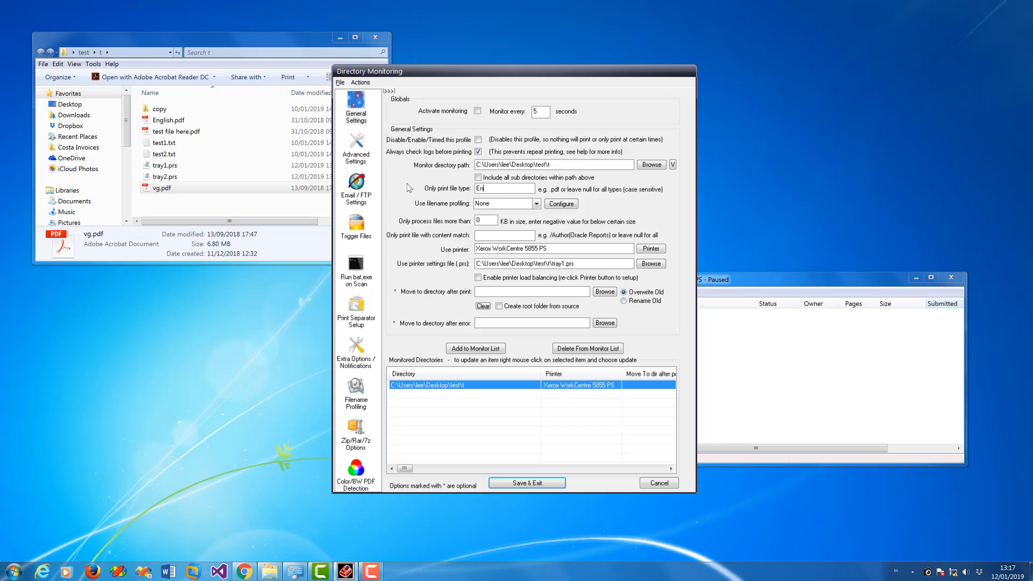
{"action": "type", "text": "nhere"}
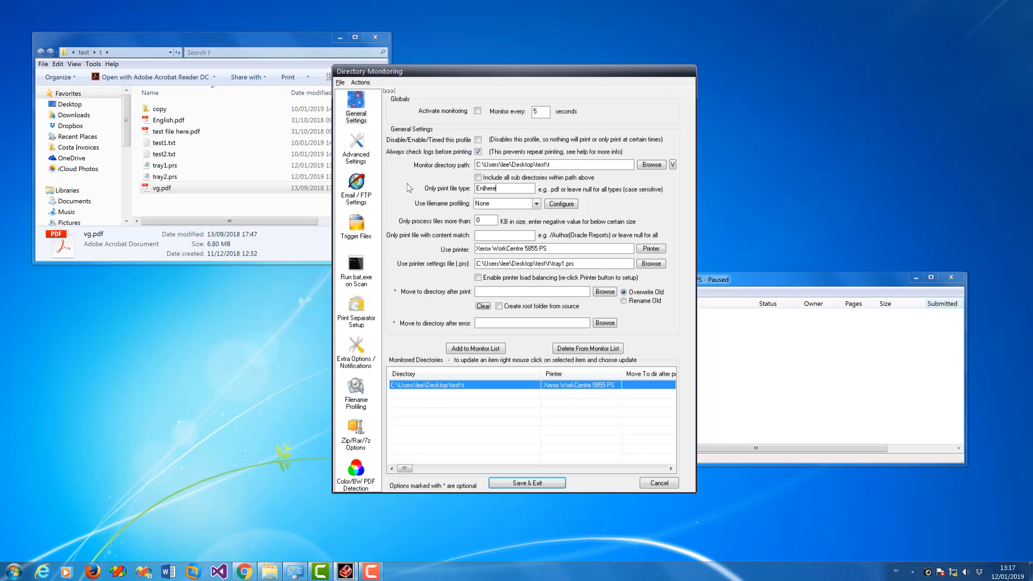
{"action": "mouse_move", "coordinate": [650, 263]}
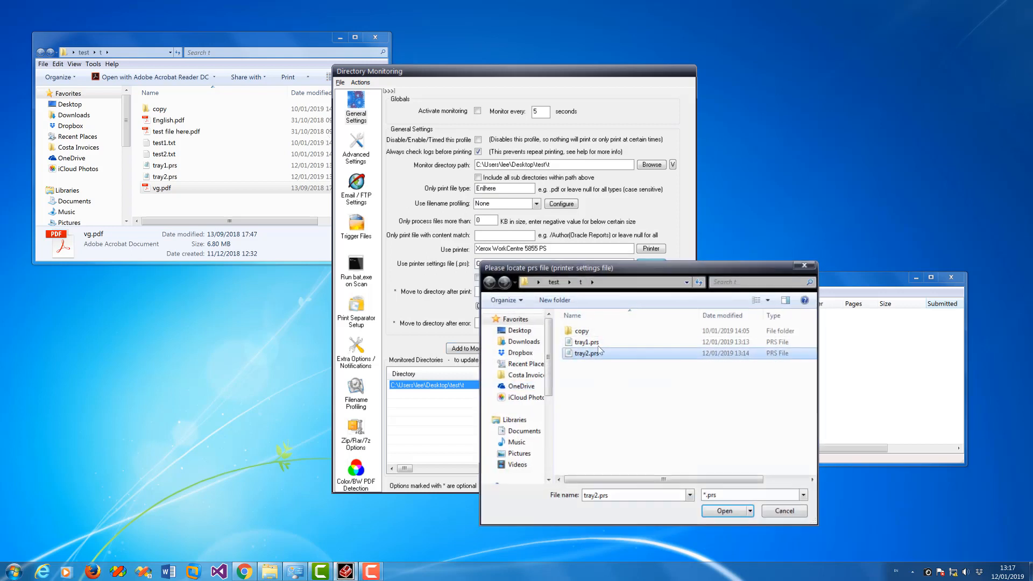
{"action": "left_click", "coordinate": [724, 510]}
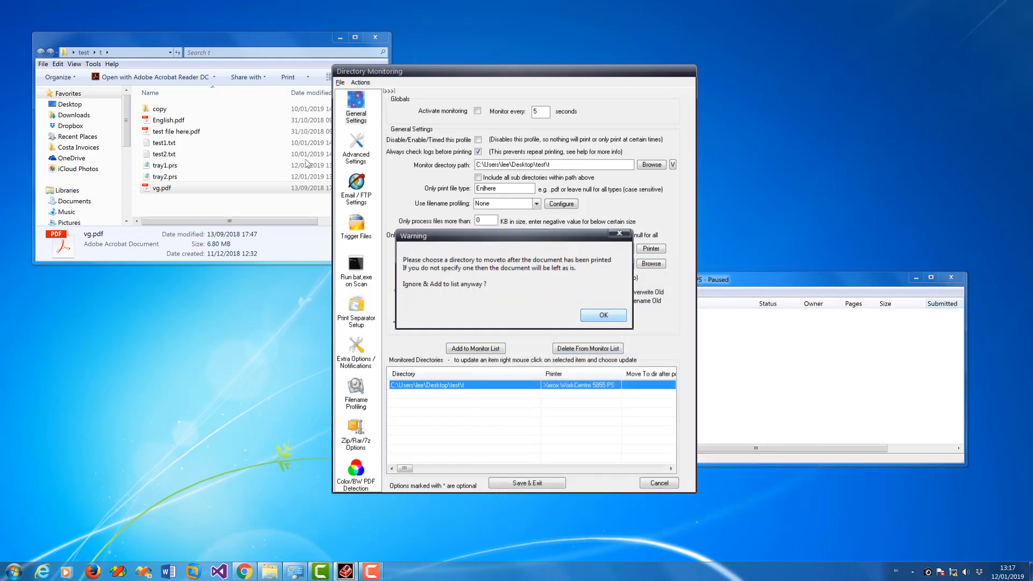
{"action": "left_click", "coordinate": [601, 315]}
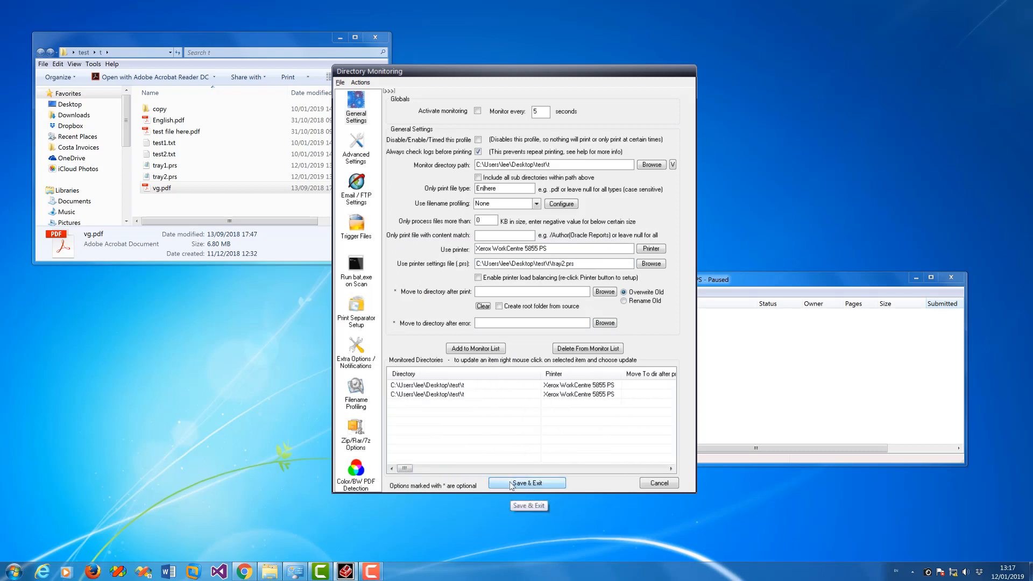
{"action": "left_click", "coordinate": [477, 110]}
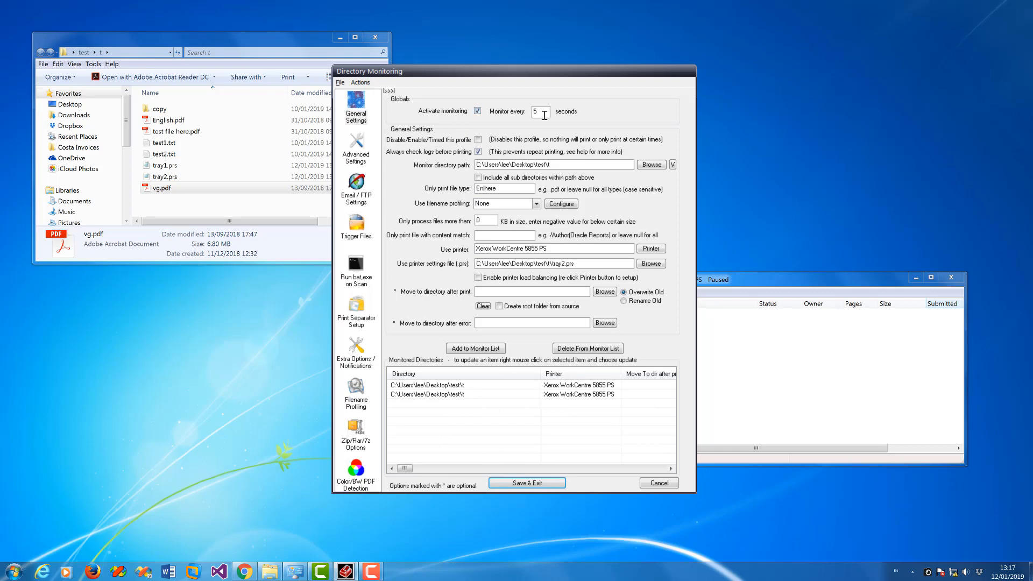
{"action": "mouse_move", "coordinate": [538, 502]}
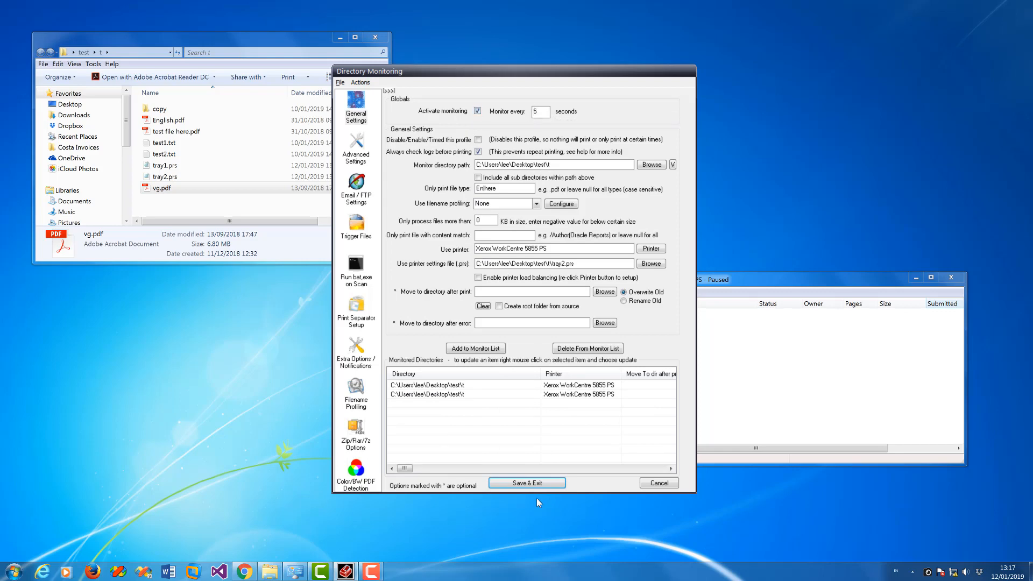
Save the monitor setup and check the queued English.pdf and test file here.pdf job settings
{"action": "left_click", "coordinate": [489, 189]}
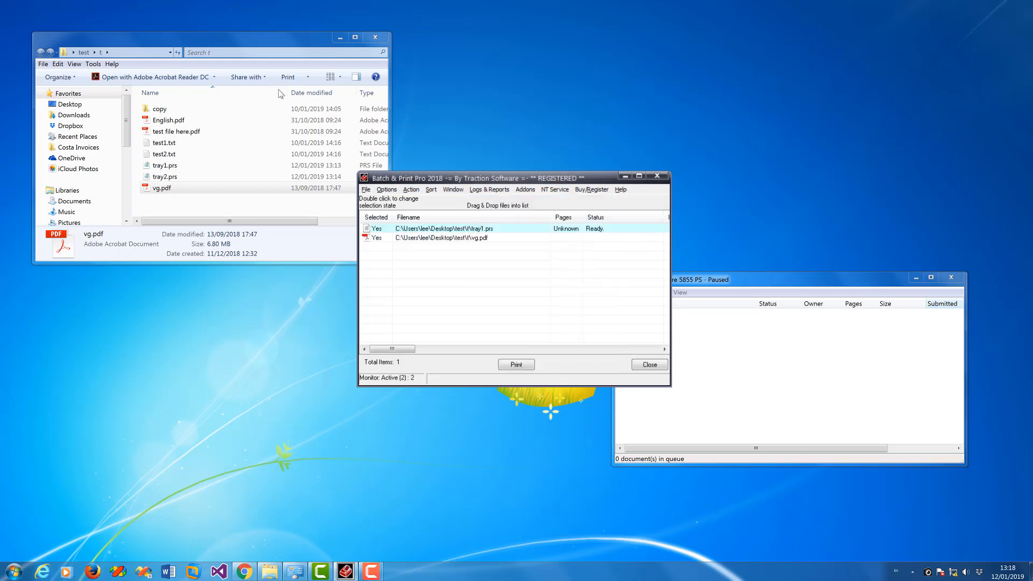
{"action": "left_click", "coordinate": [516, 364]}
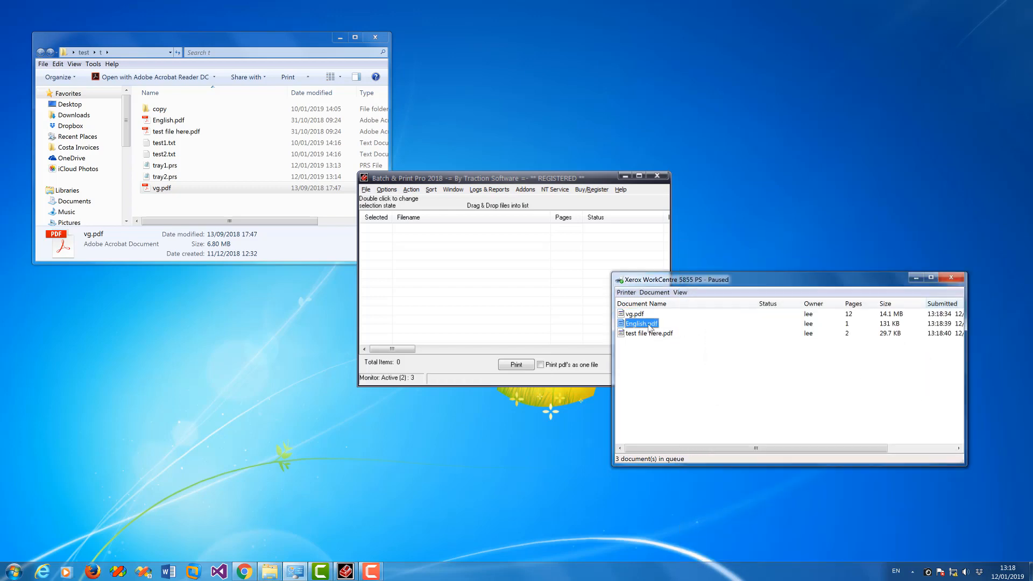
{"action": "double_click", "coordinate": [639, 323]}
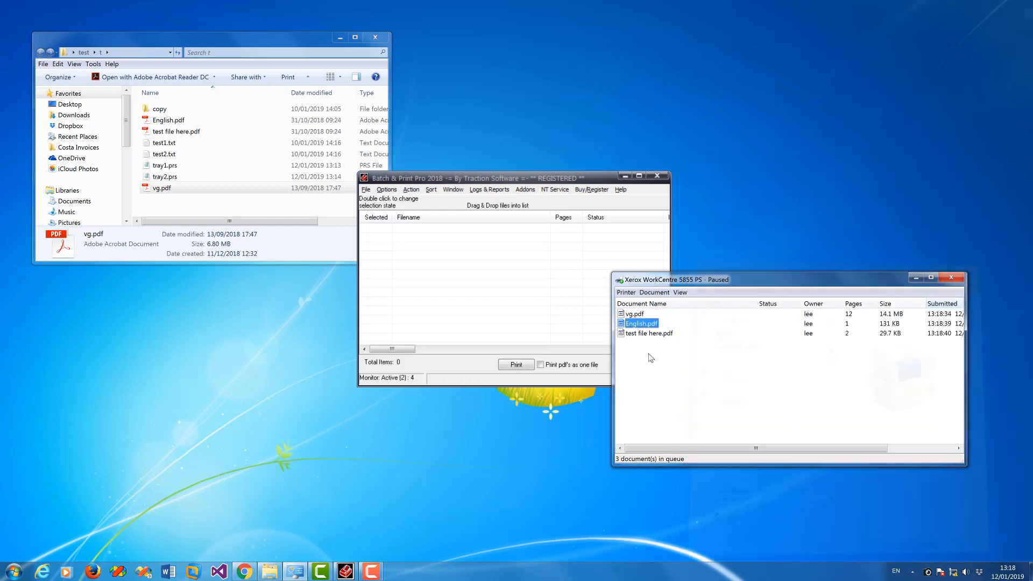
{"action": "left_click", "coordinate": [649, 332]}
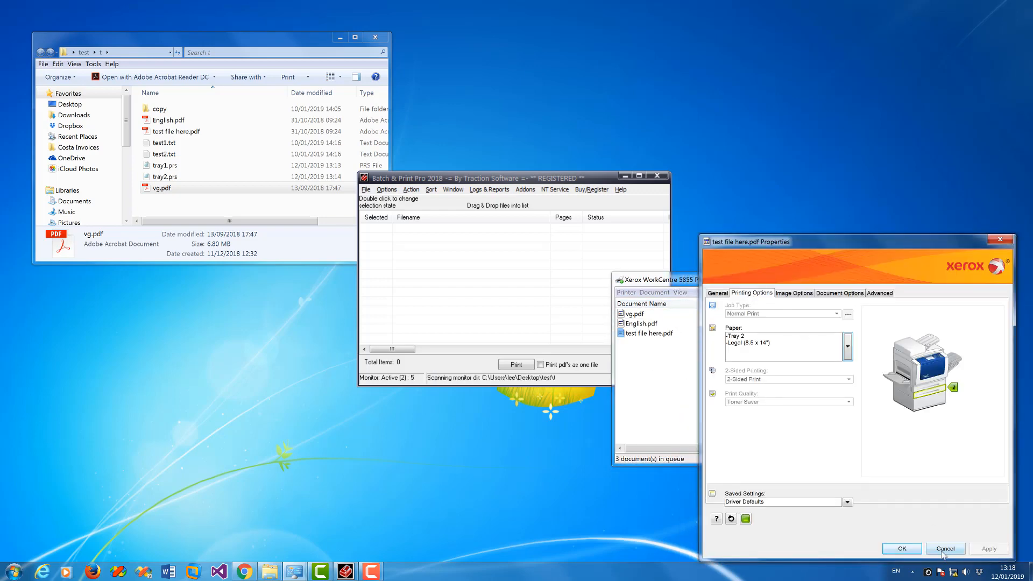
{"action": "left_click", "coordinate": [944, 547]}
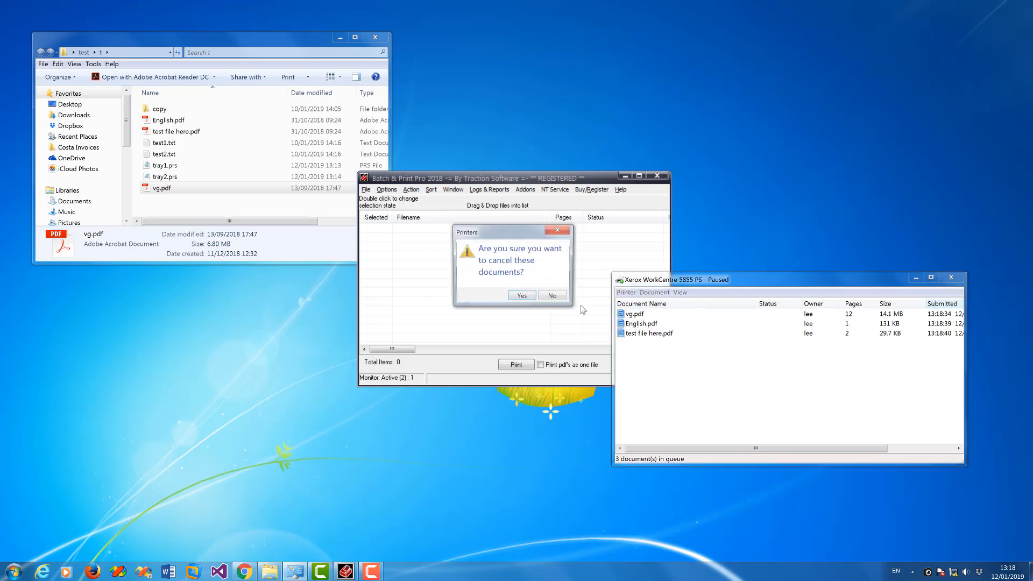
Cancel all documents queued on the Xerox printer
{"action": "left_click", "coordinate": [521, 295]}
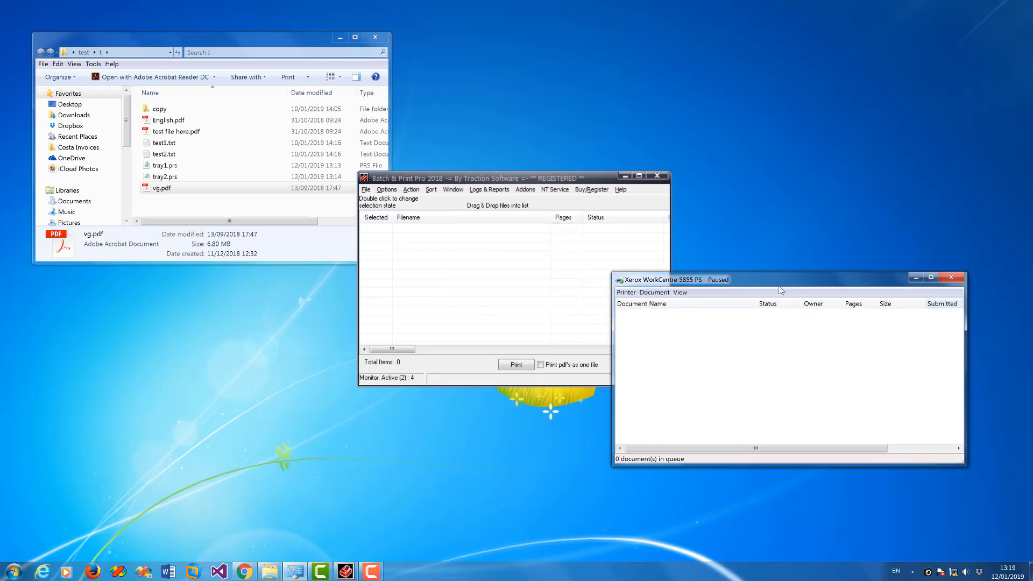
In Scheduler Setup, choose tray1.prs as the printer settings file
{"action": "left_click", "coordinate": [386, 189]}
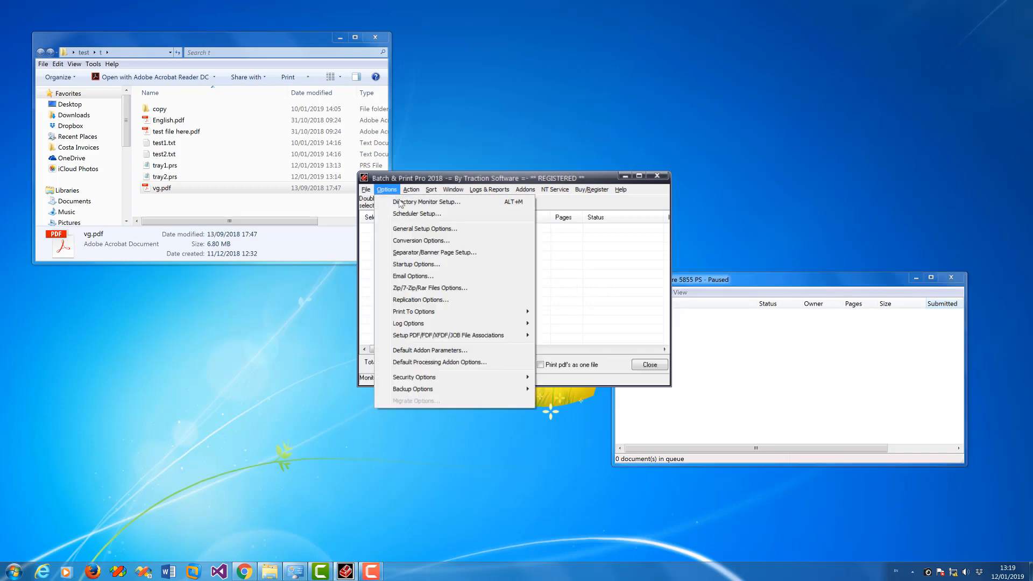
{"action": "left_click", "coordinate": [426, 202]}
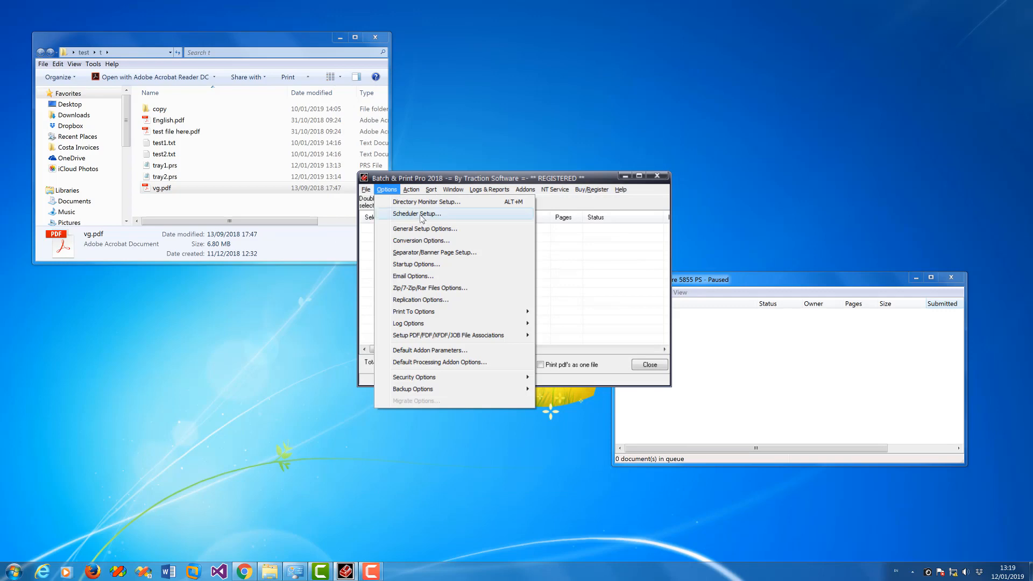
{"action": "left_click", "coordinate": [416, 213]}
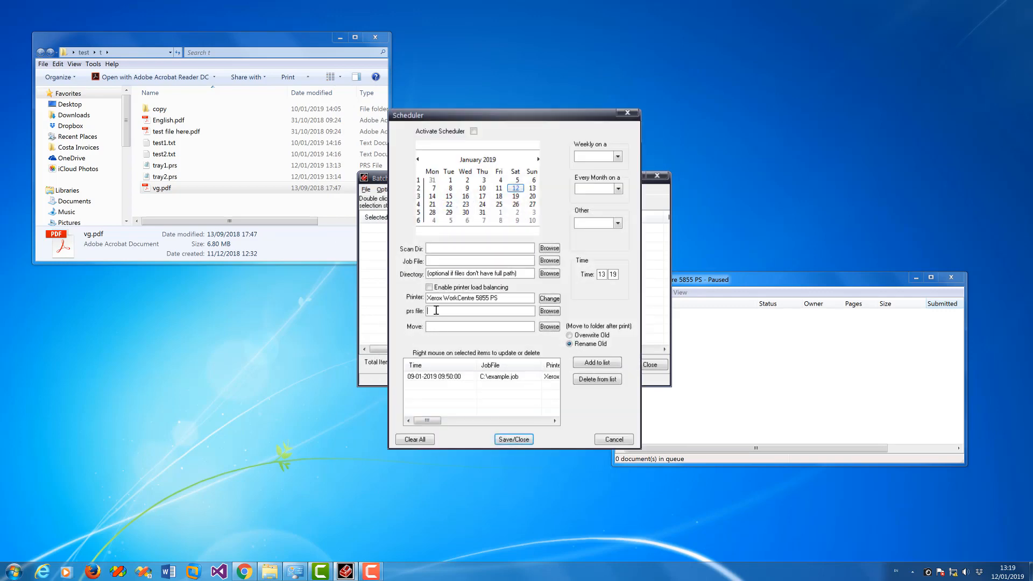
{"action": "left_click", "coordinate": [547, 310]}
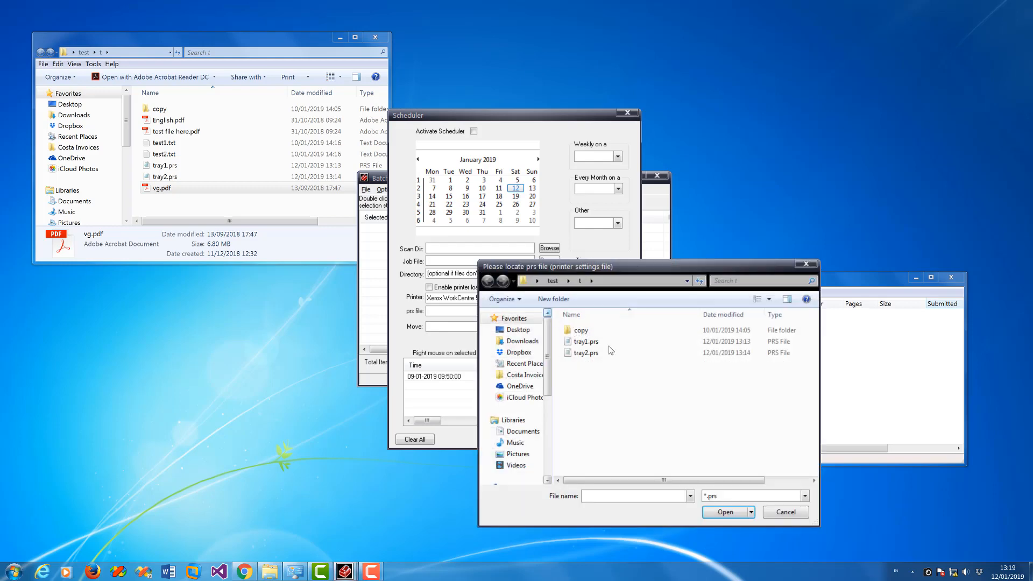
{"action": "double_click", "coordinate": [584, 341]}
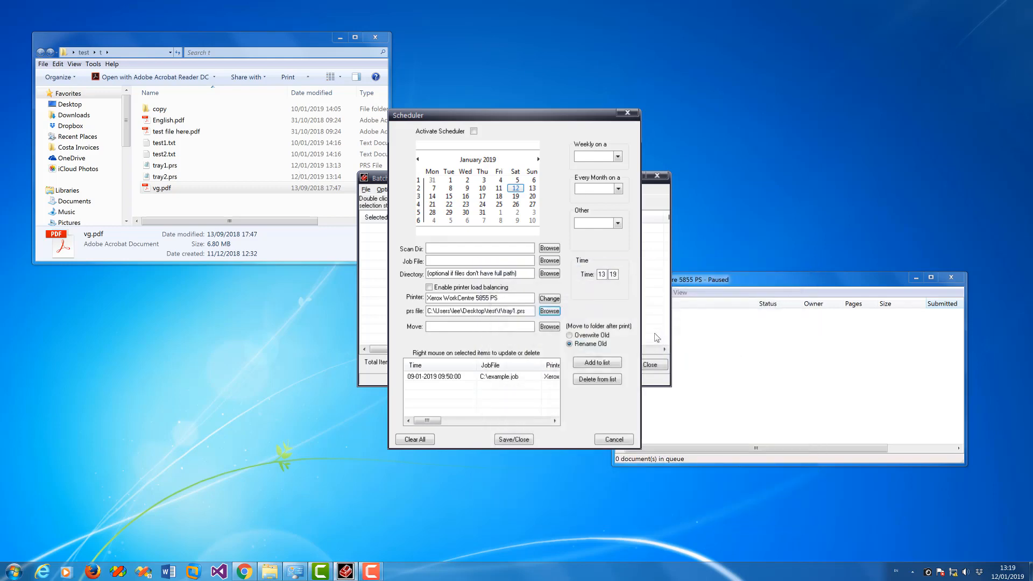
{"action": "mouse_move", "coordinate": [624, 310]}
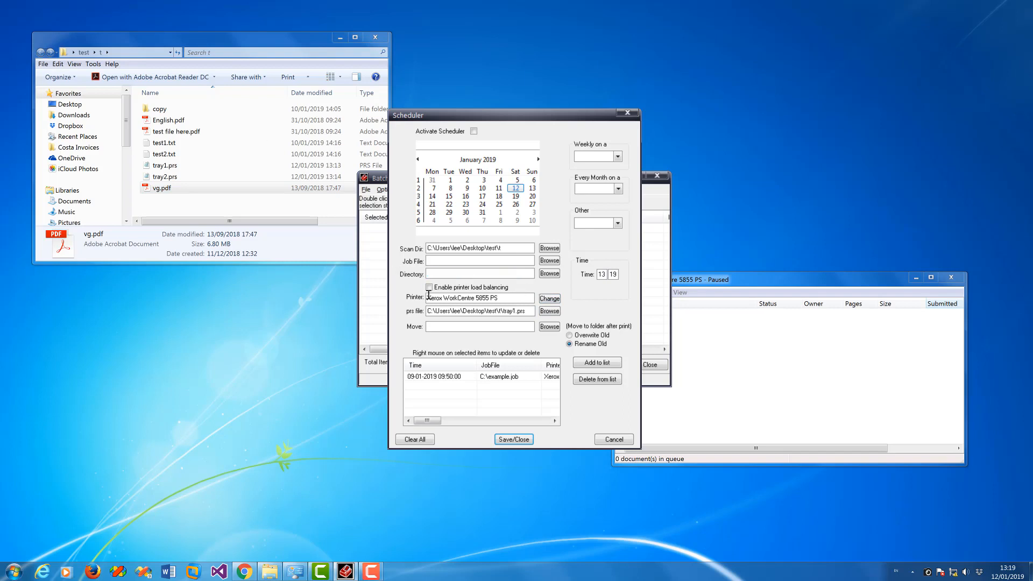
{"action": "mouse_move", "coordinate": [596, 363]}
{"action": "type", "text": "20"}
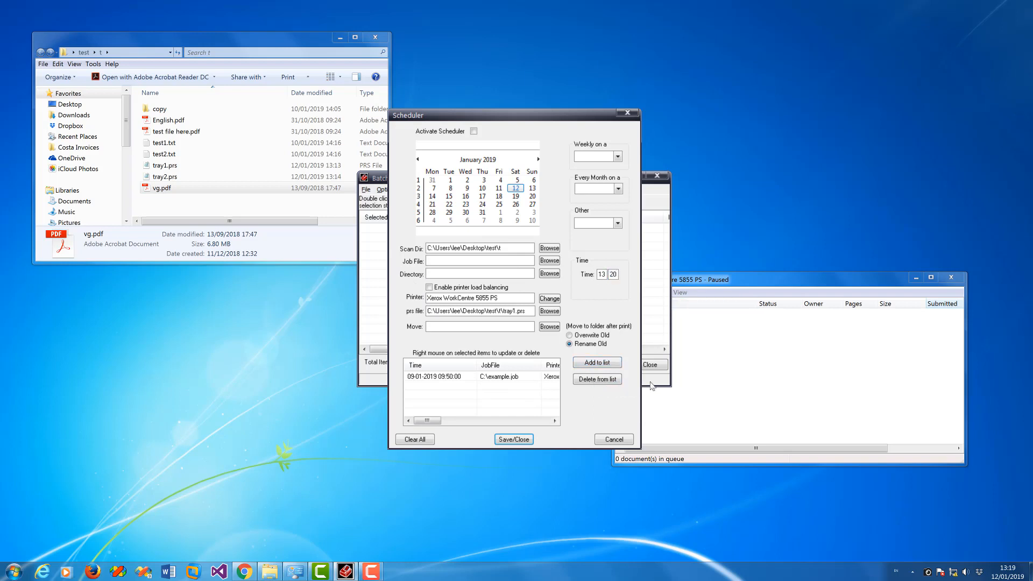
Add the 13:20 scan job for the test folder, remove the example entry and activate the scheduler
{"action": "left_click", "coordinate": [596, 361]}
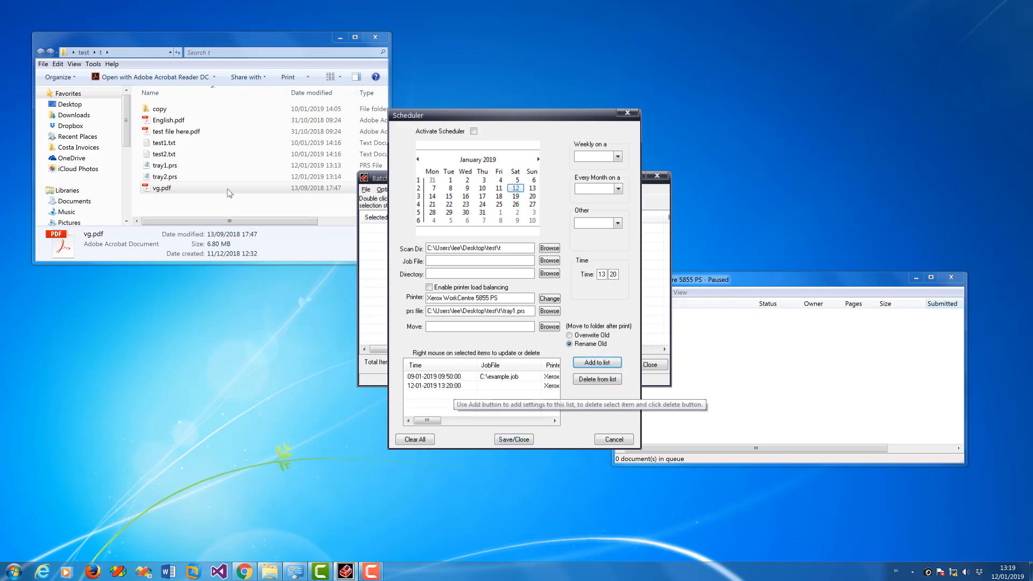
{"action": "left_click", "coordinate": [596, 378]}
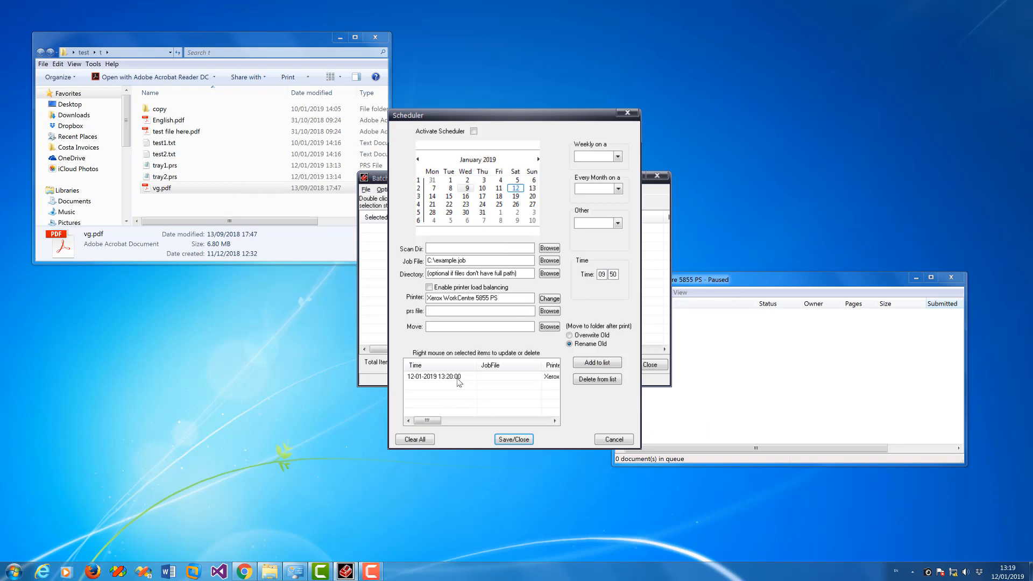
{"action": "left_click", "coordinate": [439, 376]}
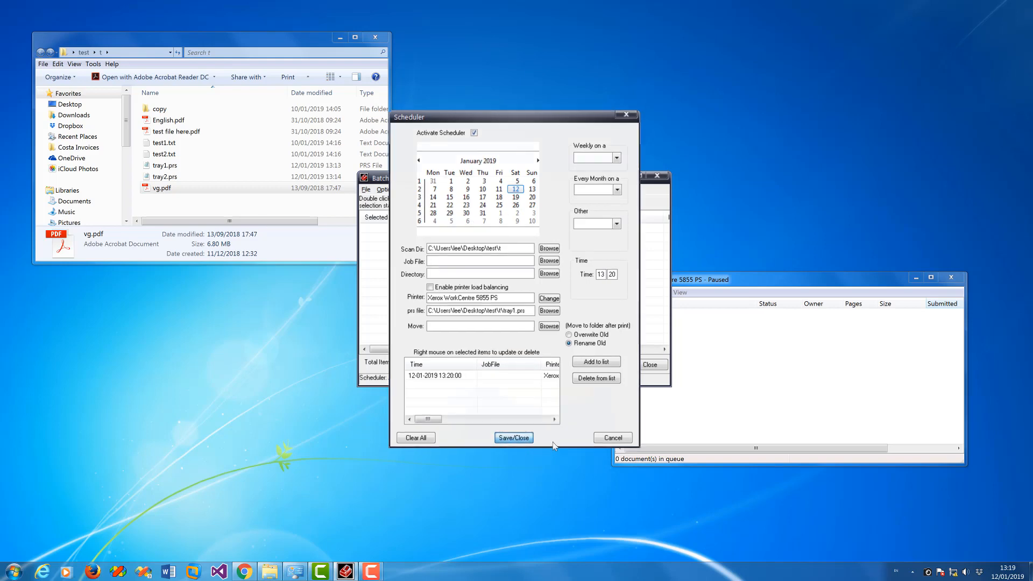
Save the schedule and let the 13:20 job send the folder's files to the Xerox spooler
{"action": "left_click", "coordinate": [513, 438]}
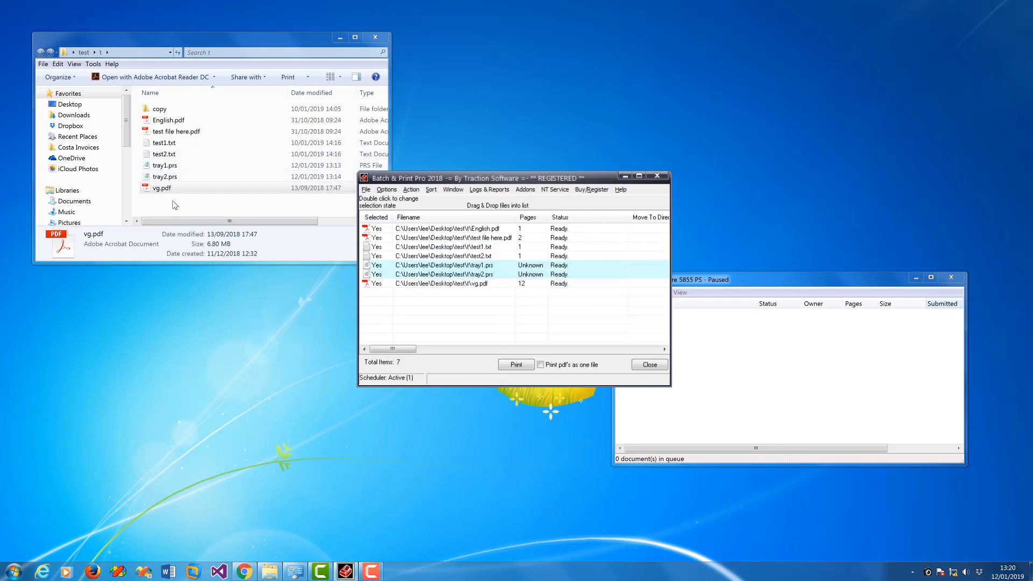
{"action": "mouse_move", "coordinate": [692, 332]}
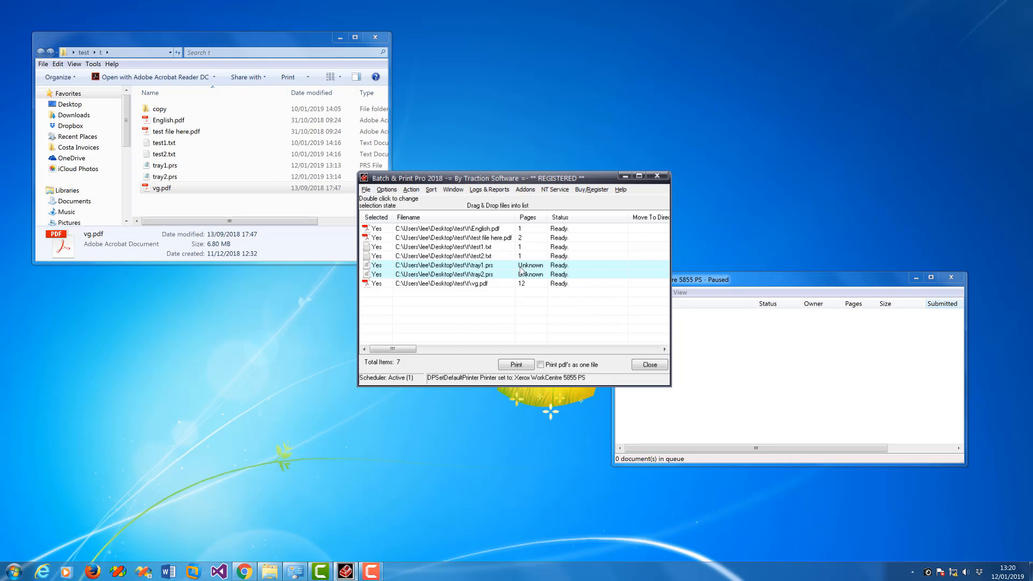
{"action": "left_click", "coordinate": [515, 365]}
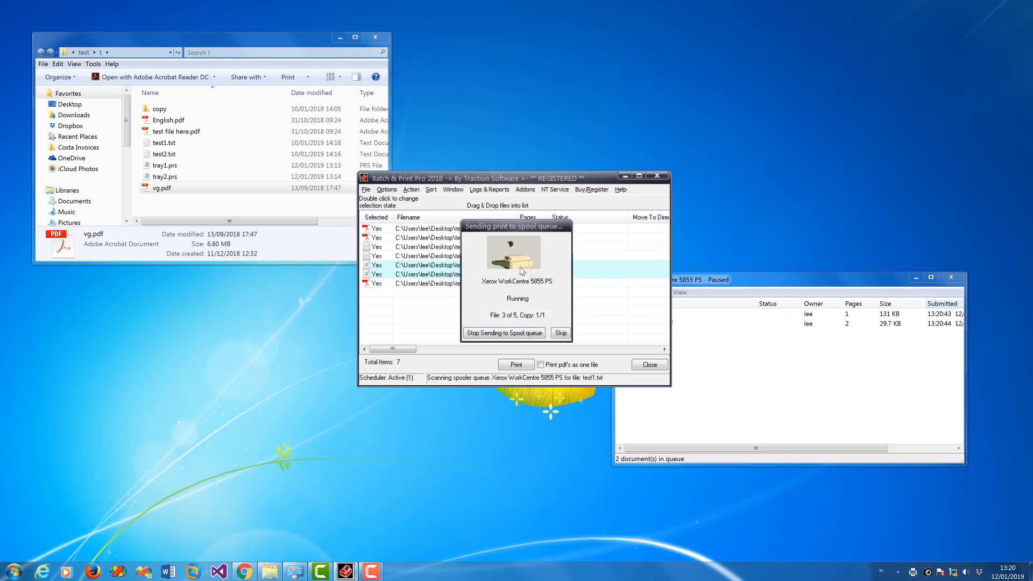